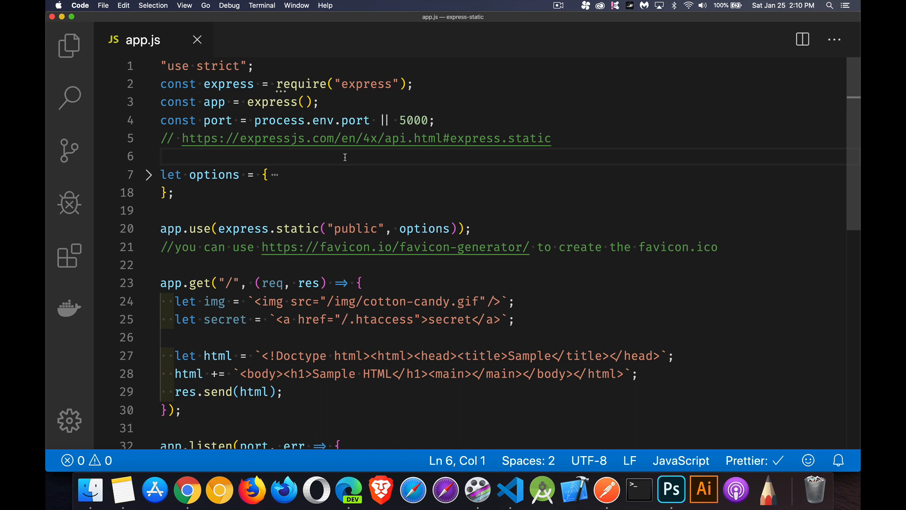
pyautogui.moveTo(267, 163)
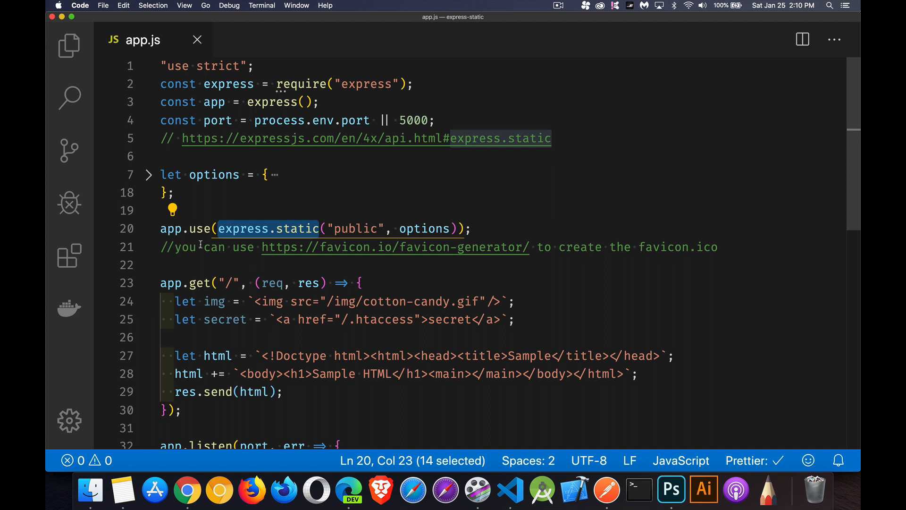
pyautogui.moveTo(332, 273)
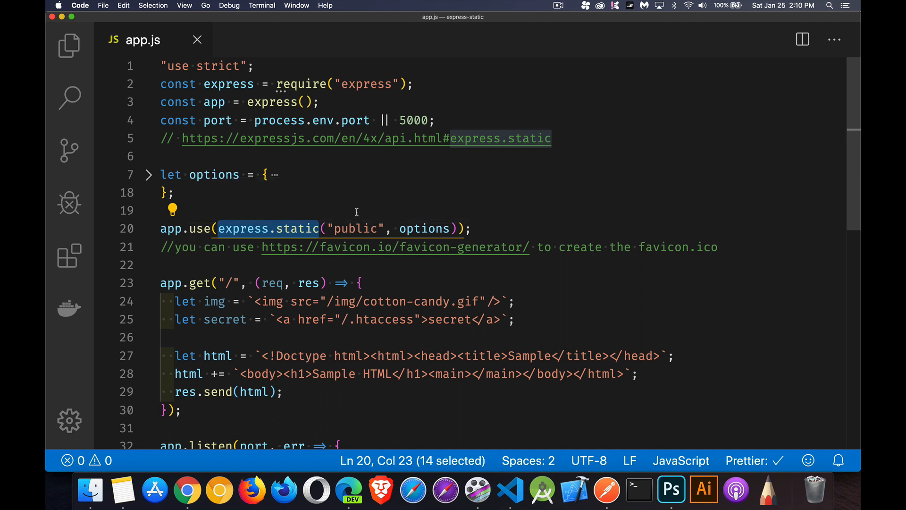
pyautogui.moveTo(359, 211)
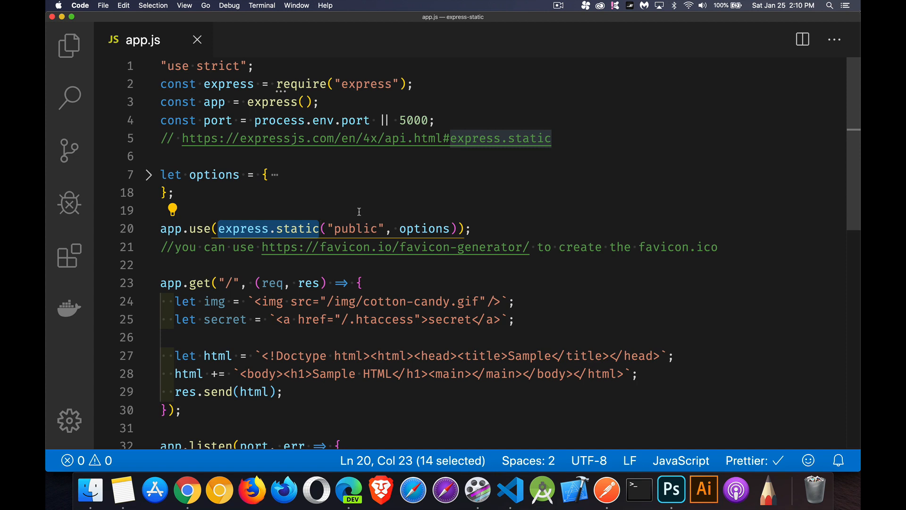
pyautogui.moveTo(372, 275)
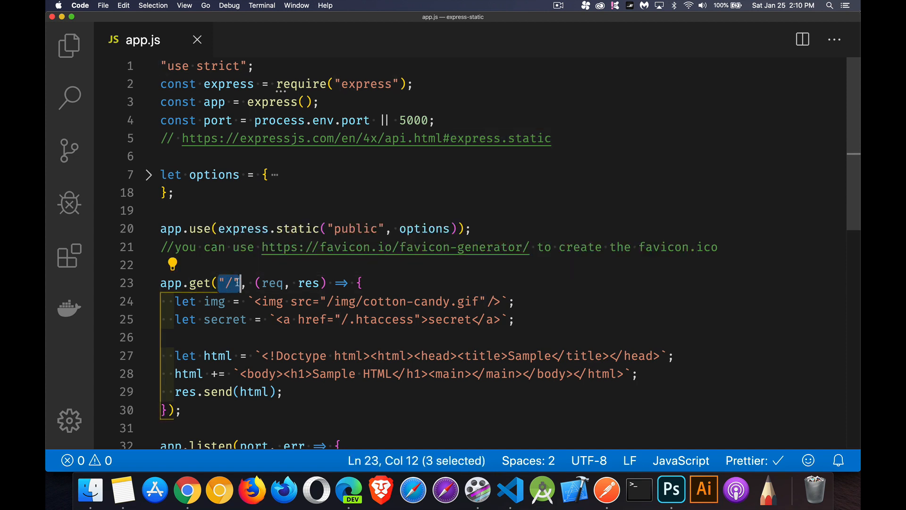
pyautogui.moveTo(380, 283)
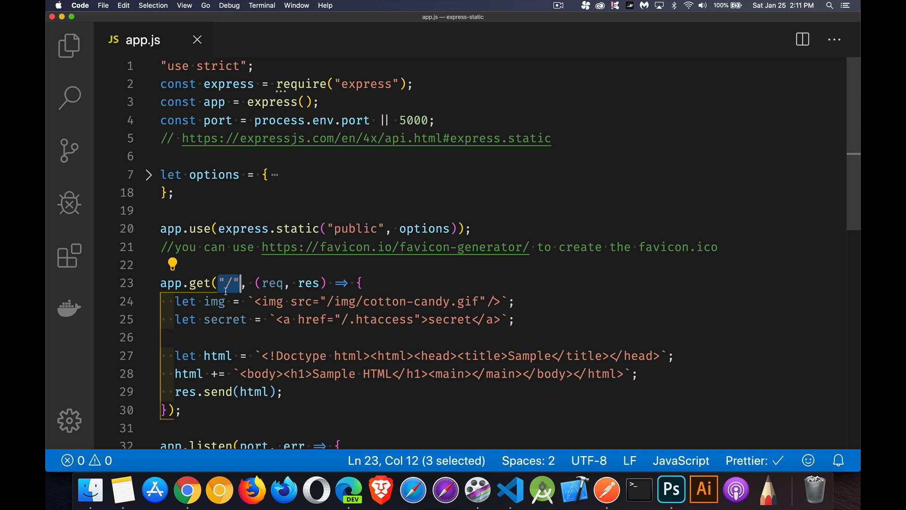
pyautogui.moveTo(307, 212)
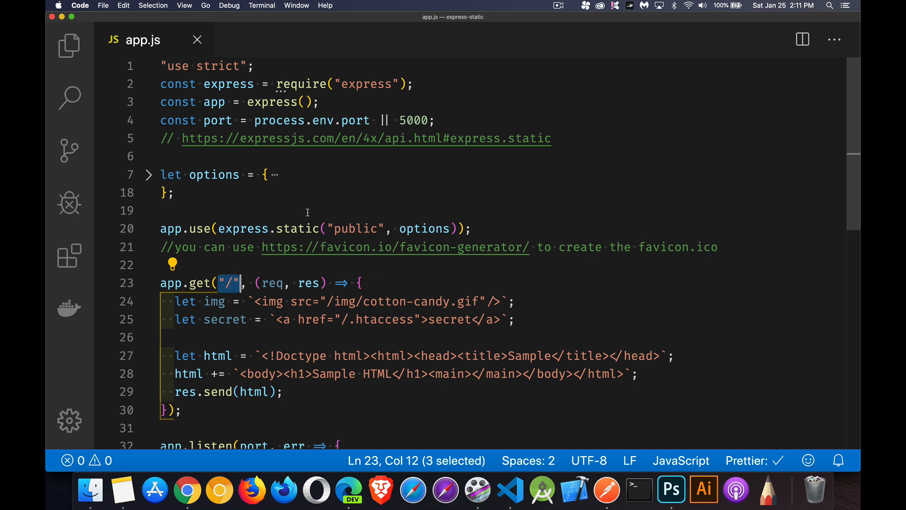
pyautogui.moveTo(349, 214)
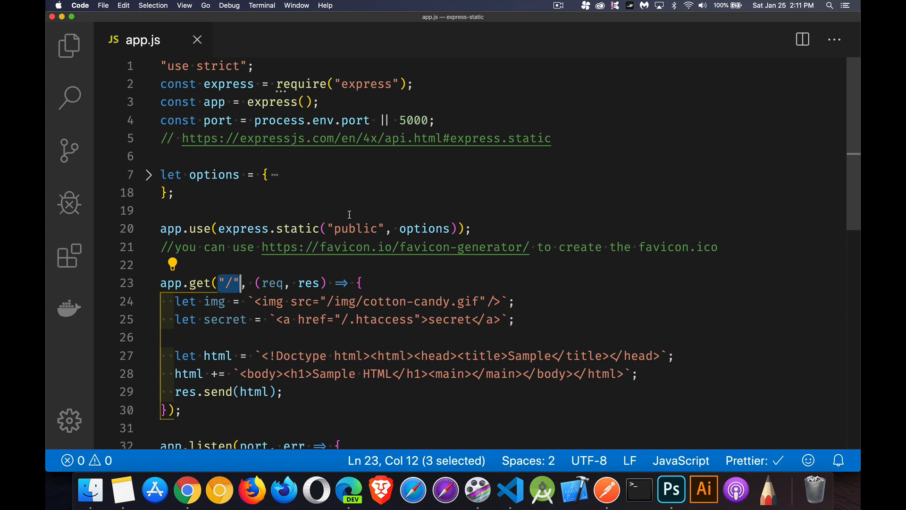
# Reveal the public folder's css, img and .htaccess in the Explorer.
pyautogui.click(68, 42)
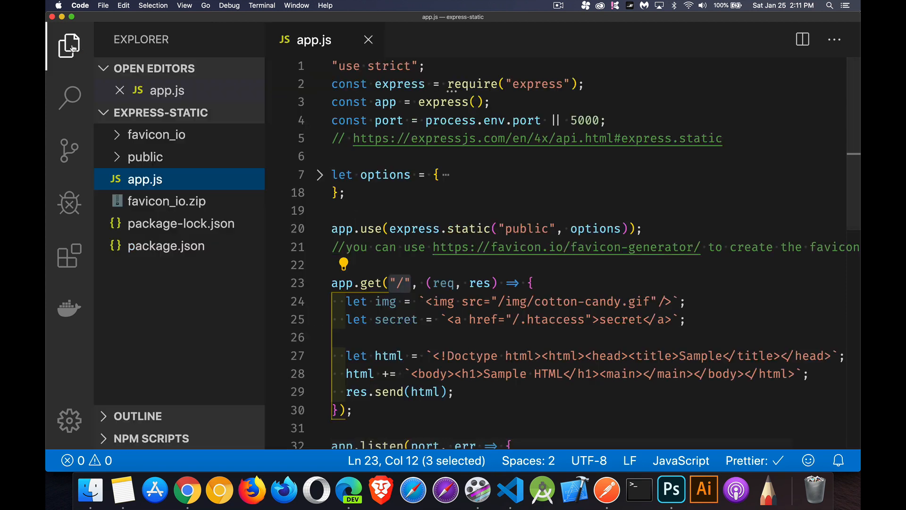
pyautogui.click(145, 157)
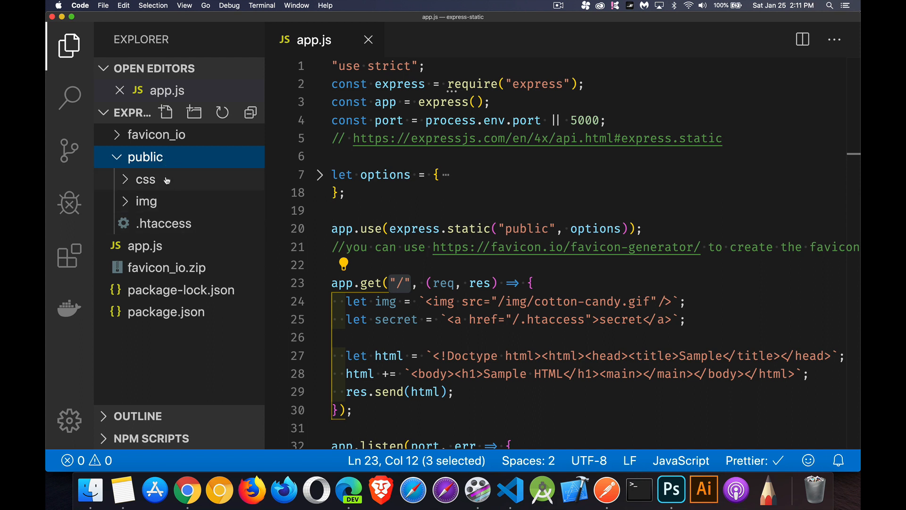
pyautogui.moveTo(169, 190)
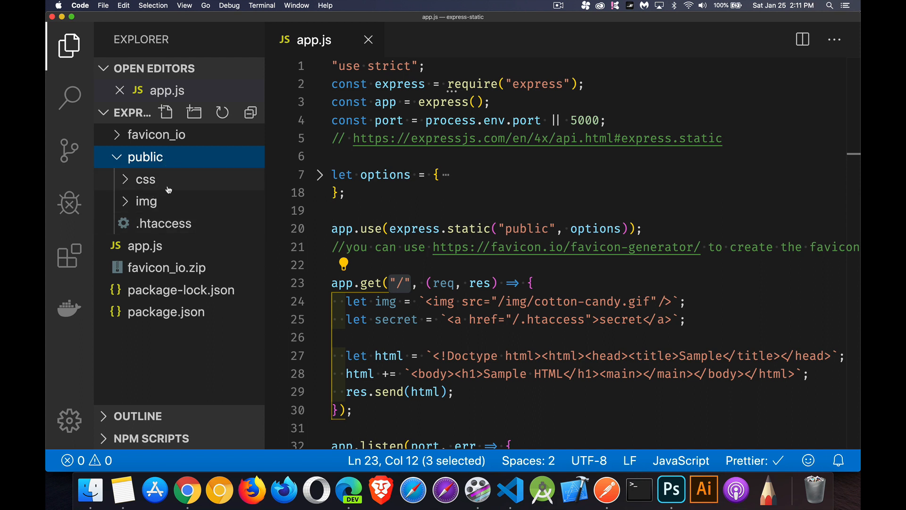
pyautogui.moveTo(168, 186)
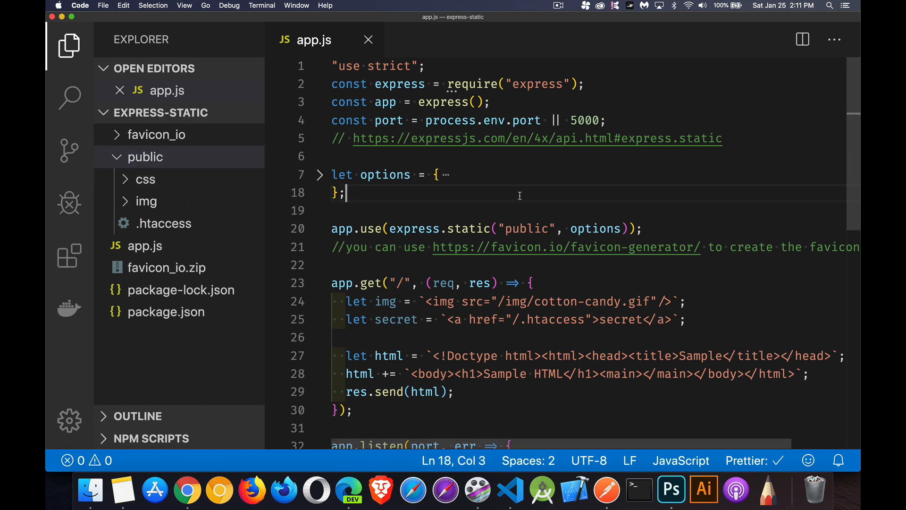
pyautogui.click(354, 409)
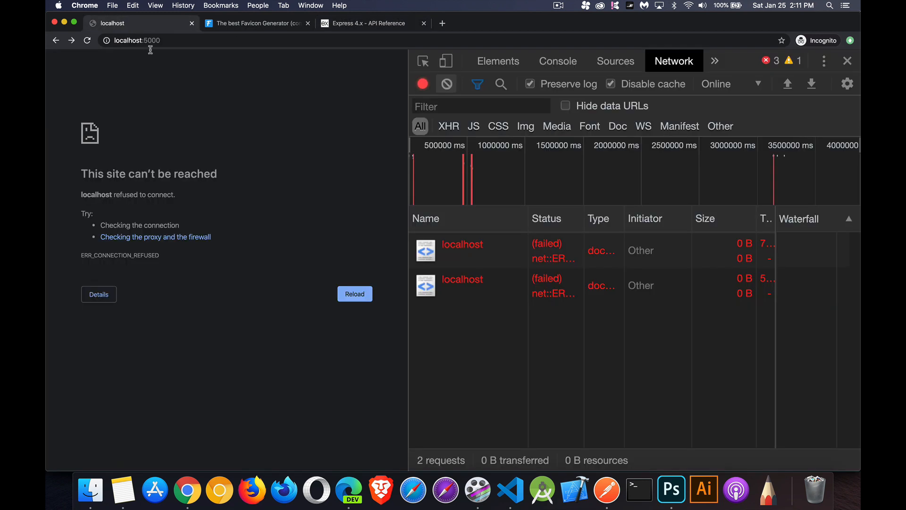
# Reload localhost:5000 and expand the Sample HTML page's head in the Elements tree.
pyautogui.click(150, 40)
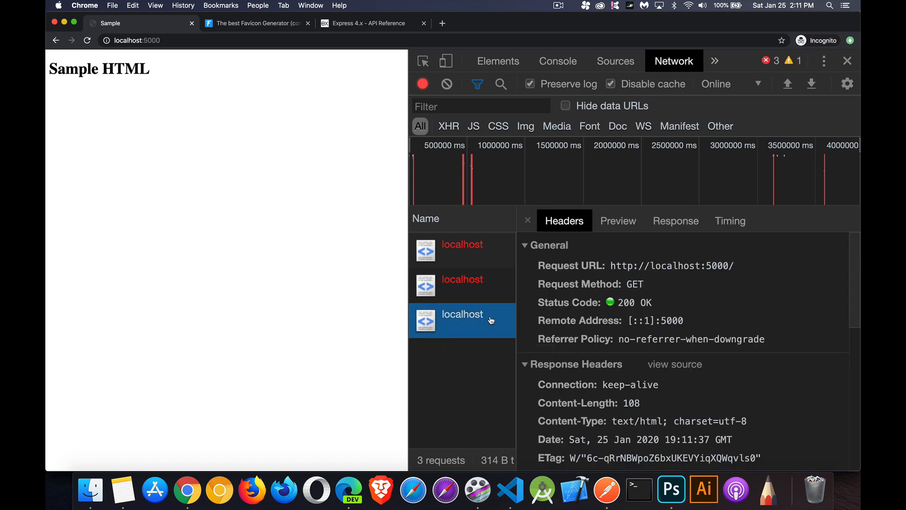
pyautogui.moveTo(685, 270)
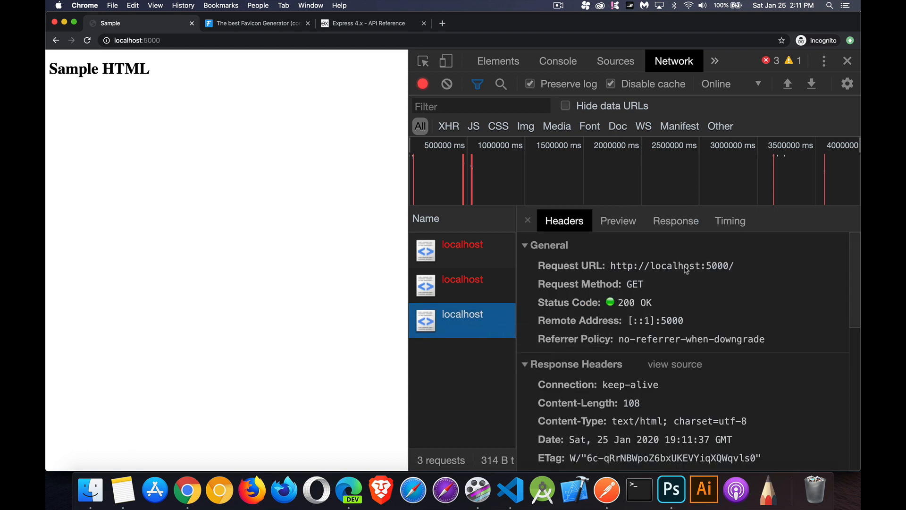
pyautogui.moveTo(696, 268)
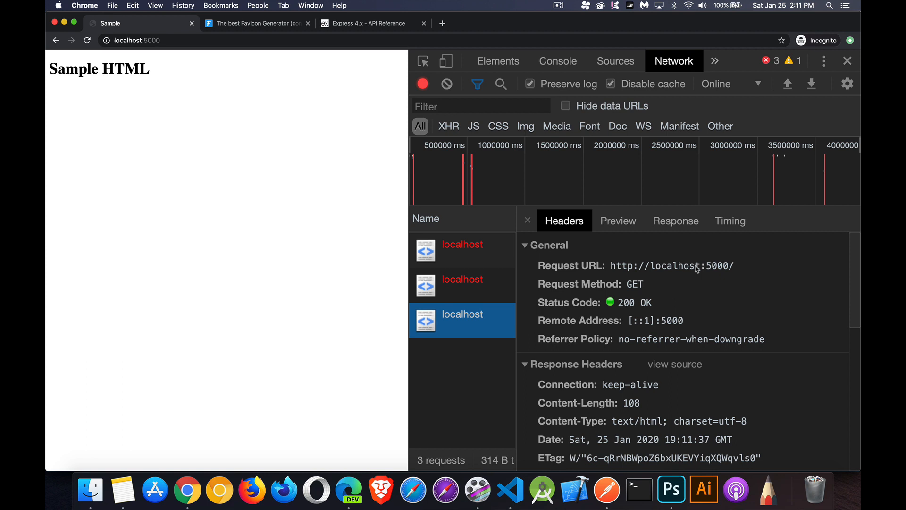
pyautogui.moveTo(164, 212)
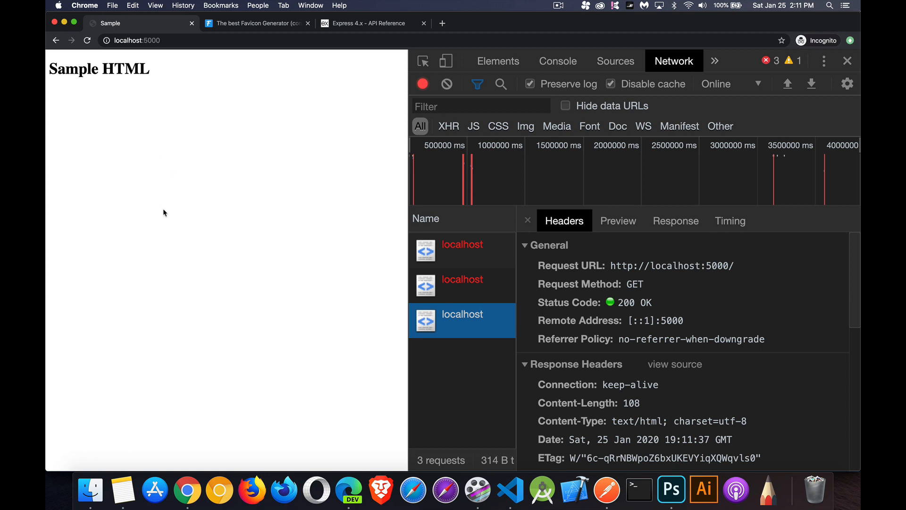
pyautogui.moveTo(146, 158)
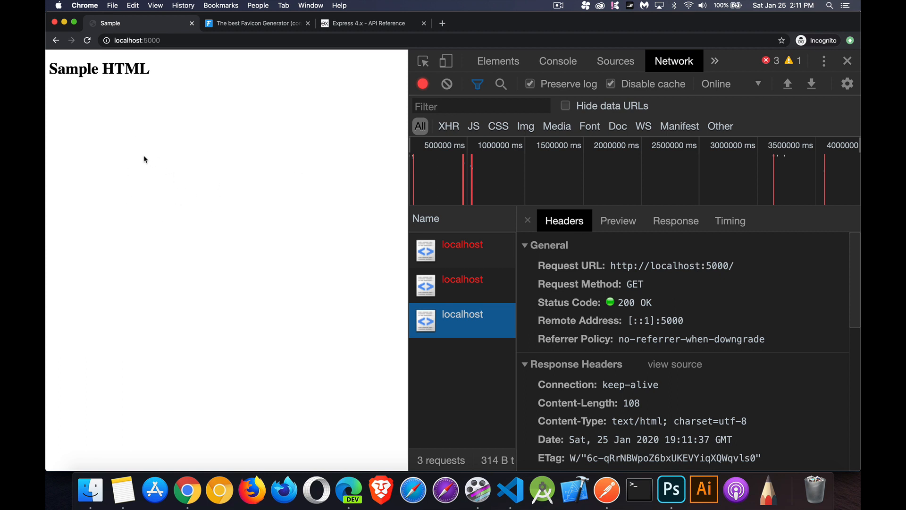
pyautogui.click(498, 60)
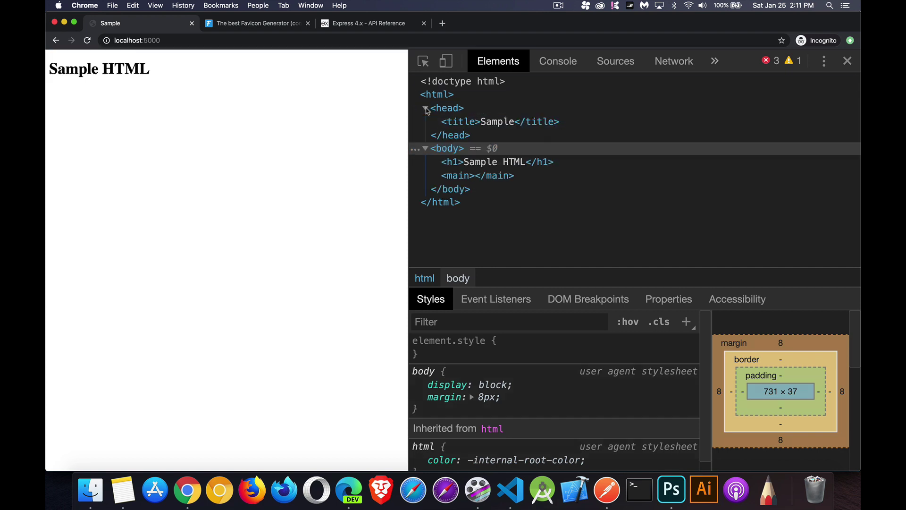
pyautogui.click(426, 107)
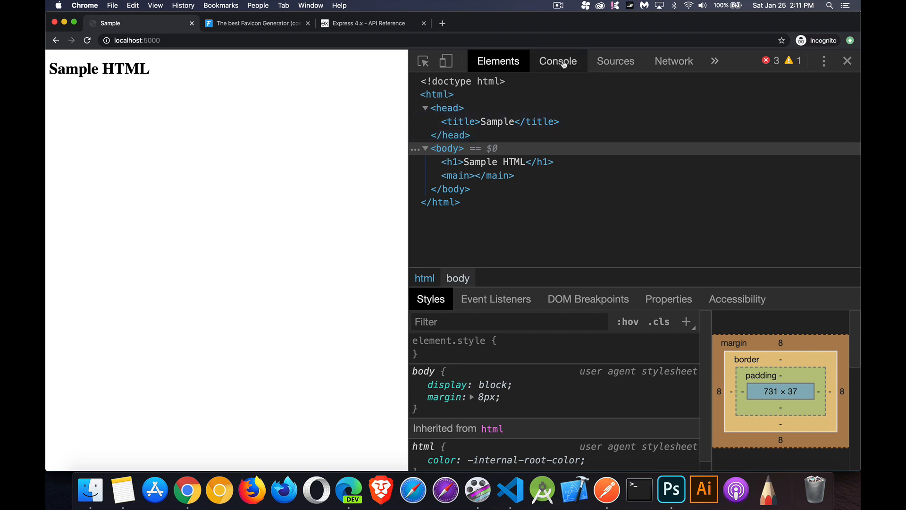
# Empty the cache and hard-reload localhost:5000, leaving one navigation entry in the console.
pyautogui.click(557, 61)
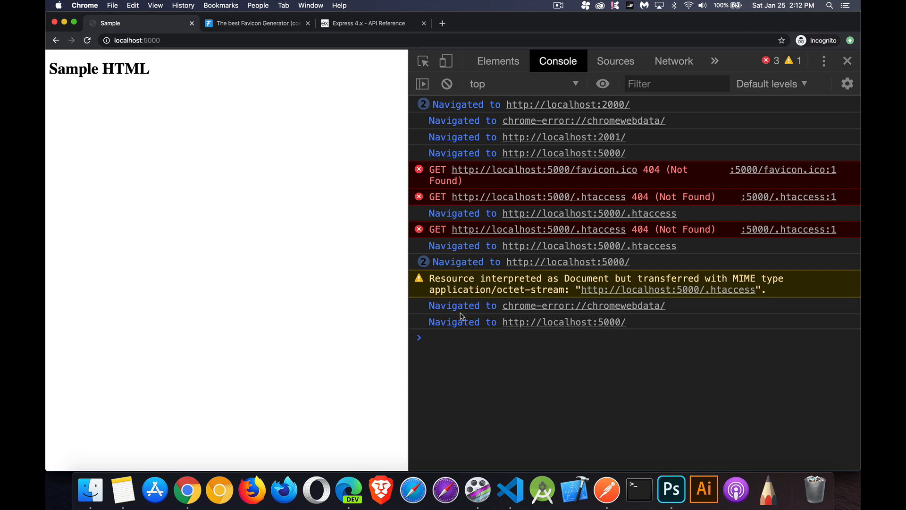
pyautogui.moveTo(446, 84)
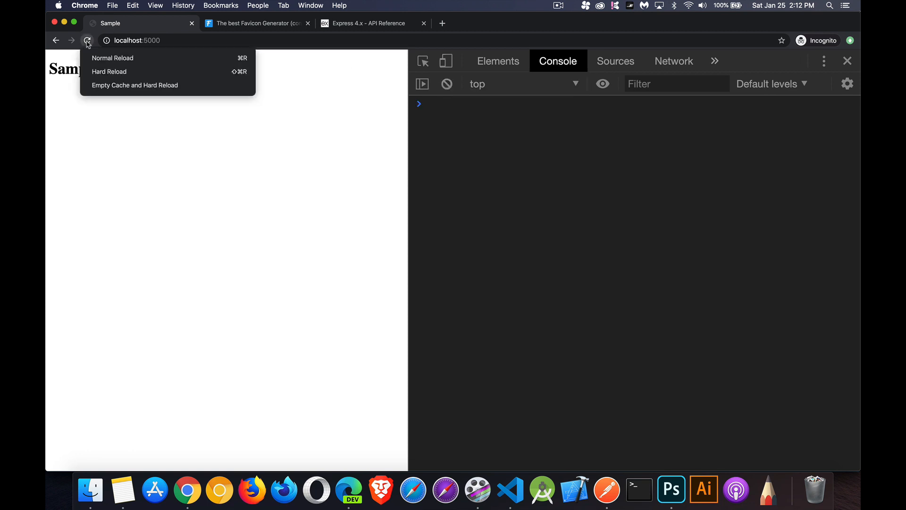
pyautogui.click(112, 58)
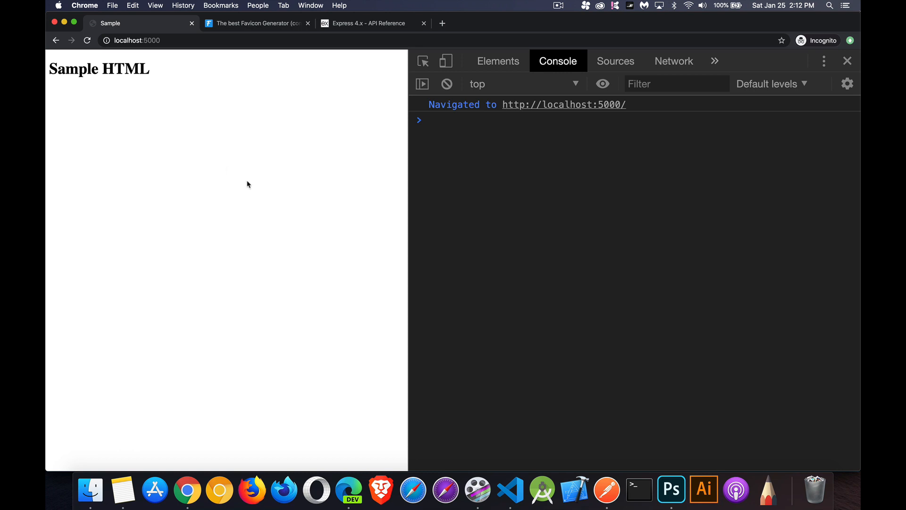
pyautogui.moveTo(177, 53)
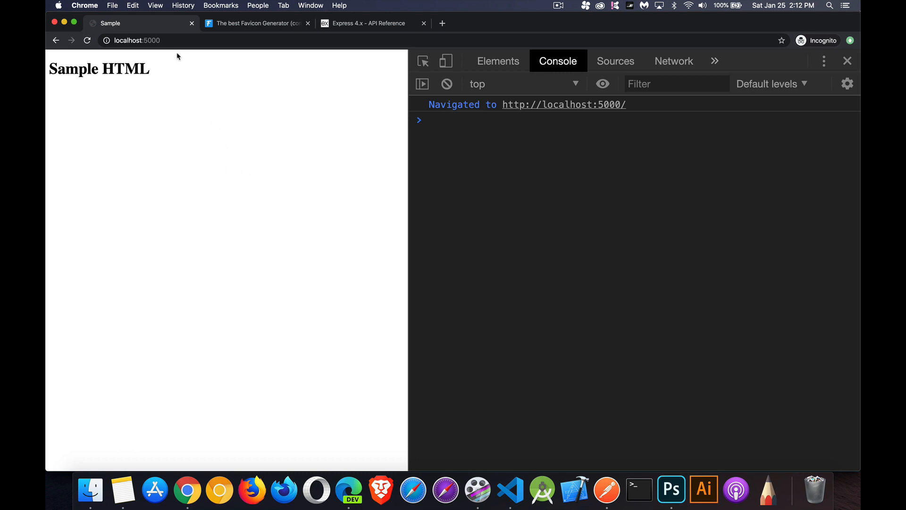
pyautogui.moveTo(227, 158)
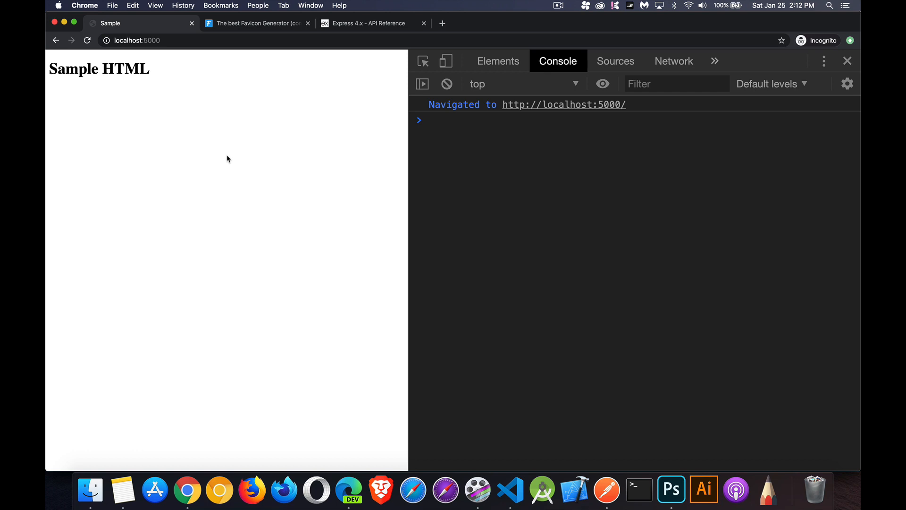
pyautogui.moveTo(192, 46)
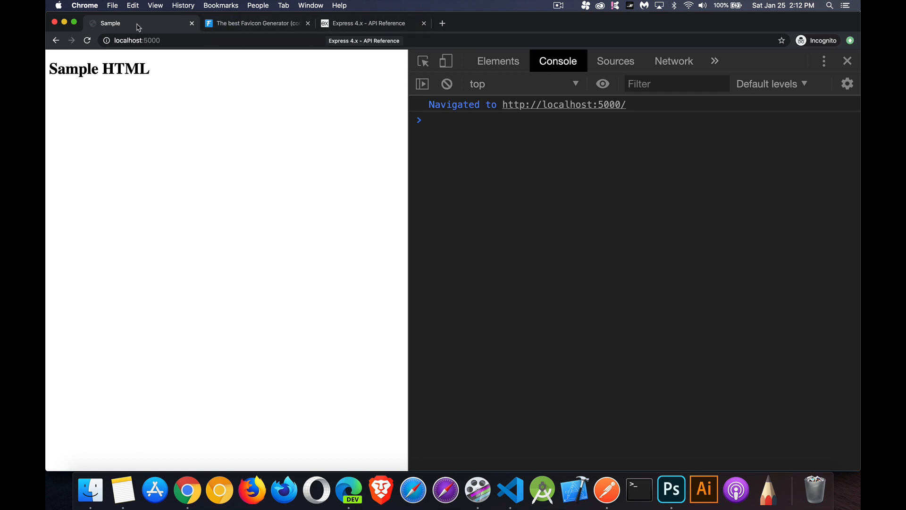
pyautogui.moveTo(217, 200)
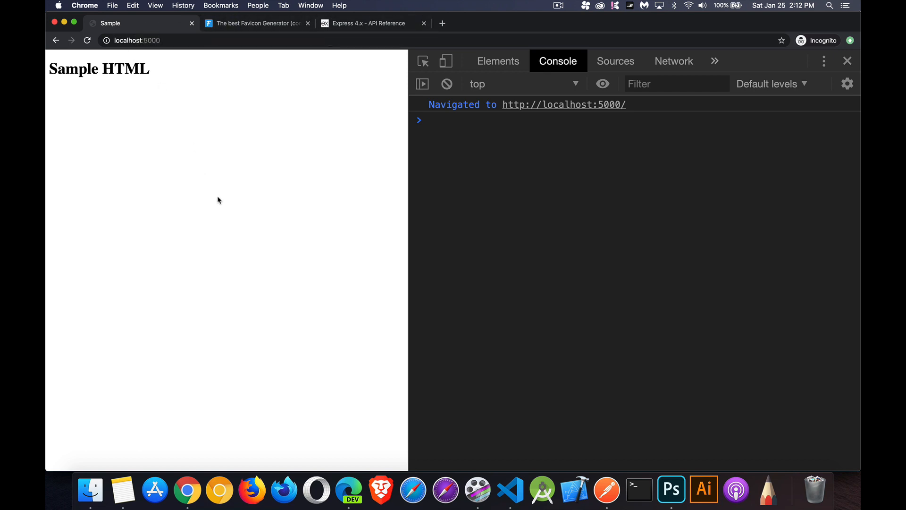
pyautogui.moveTo(206, 220)
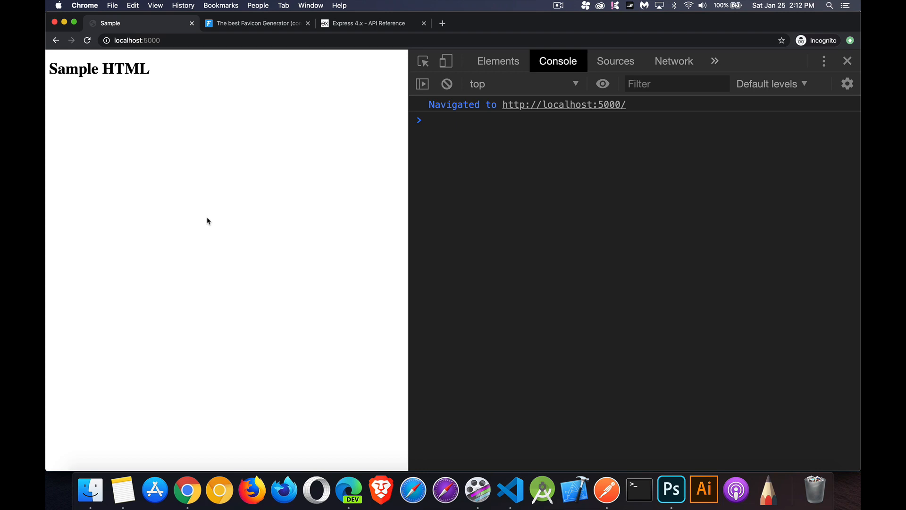
pyautogui.moveTo(211, 221)
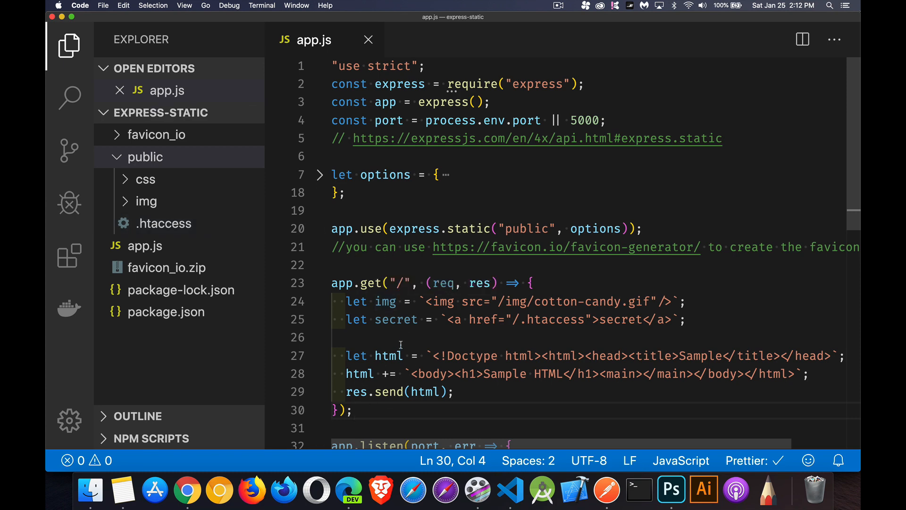
# Save favicon.ico from favicon_io into the public folder and close its preview.
pyautogui.scroll(-3)
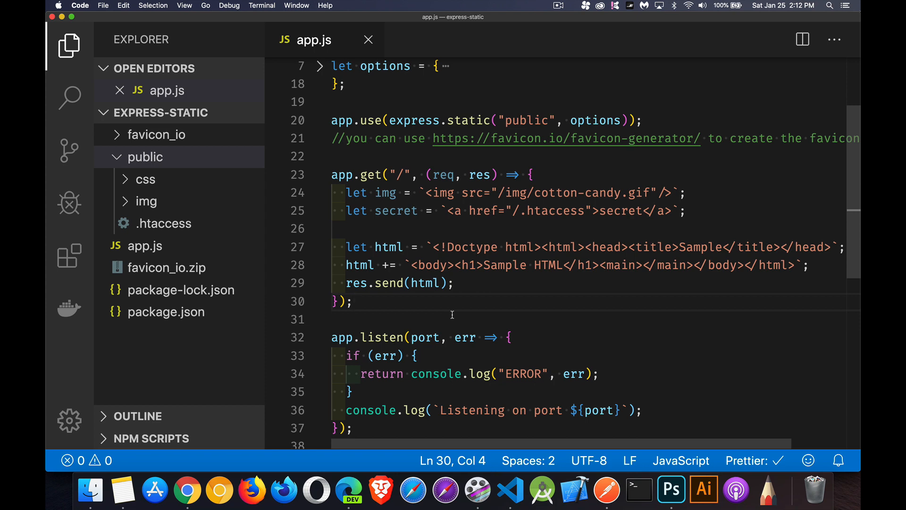
pyautogui.moveTo(468, 121)
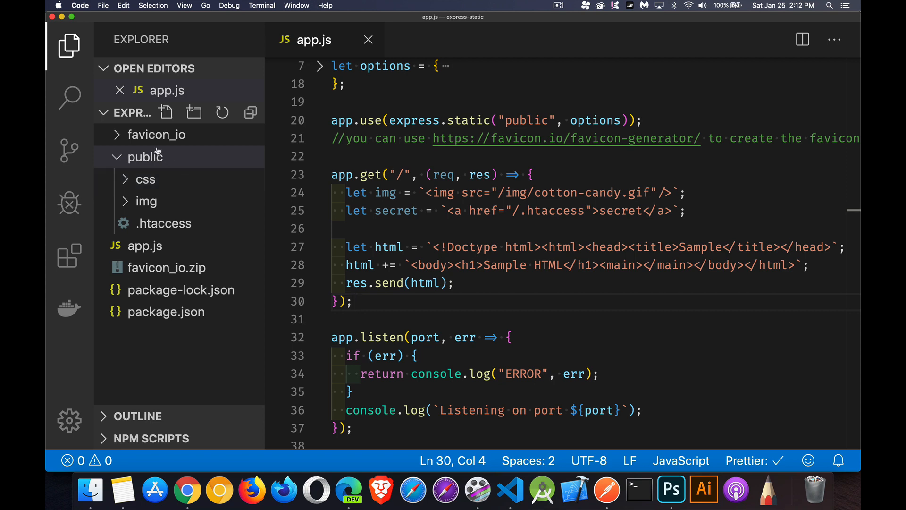
pyautogui.click(157, 134)
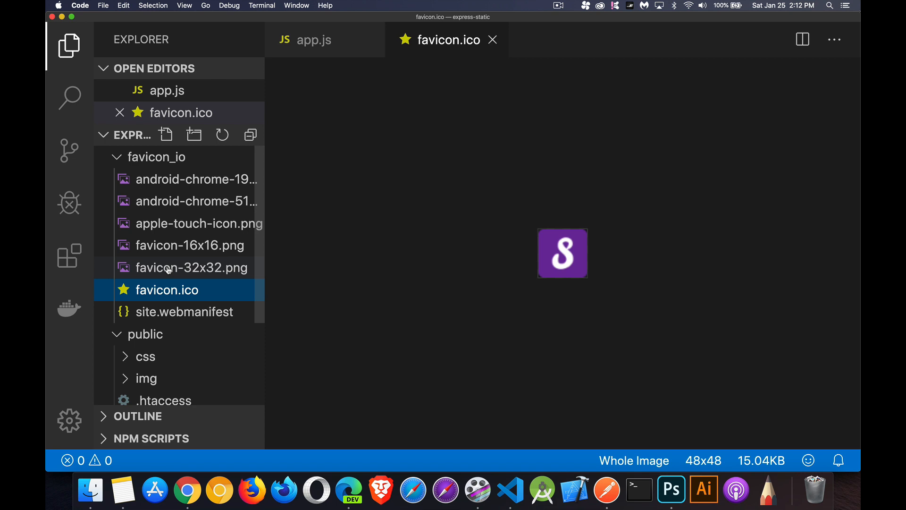
pyautogui.moveTo(519, 251)
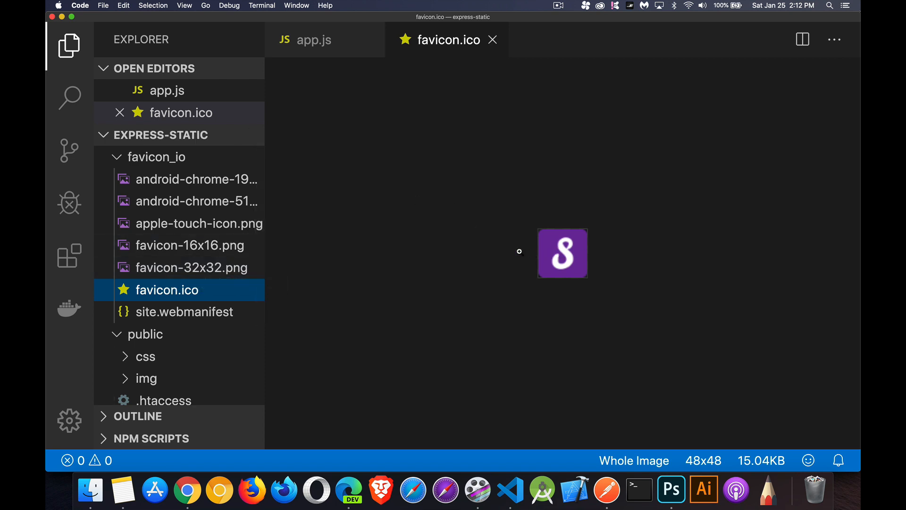
pyautogui.click(99, 4)
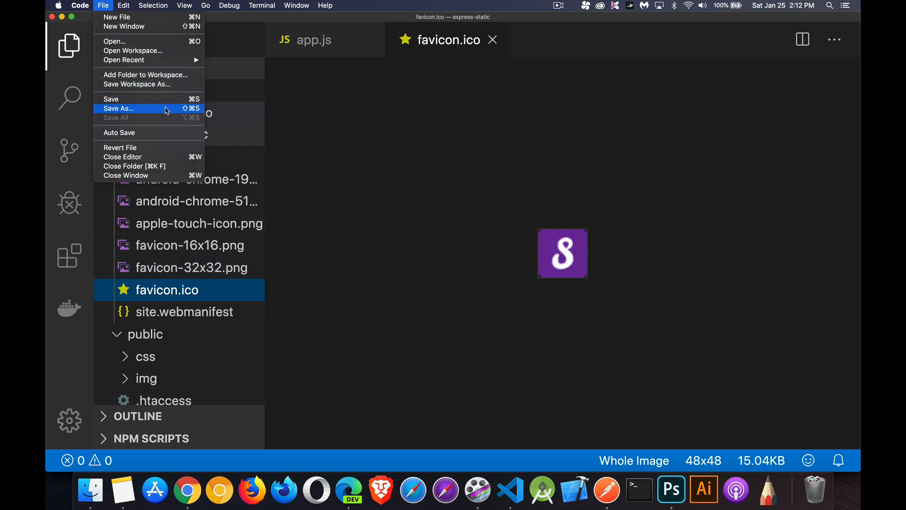
pyautogui.click(118, 109)
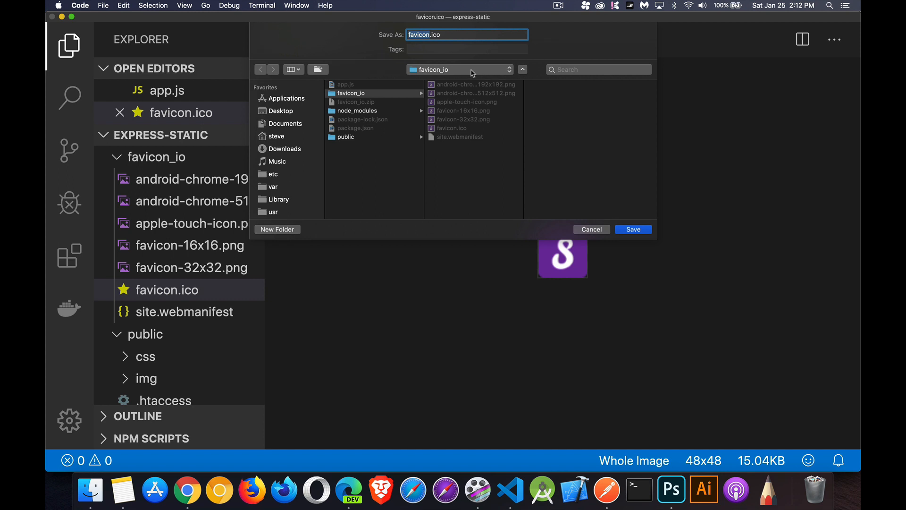
pyautogui.click(345, 137)
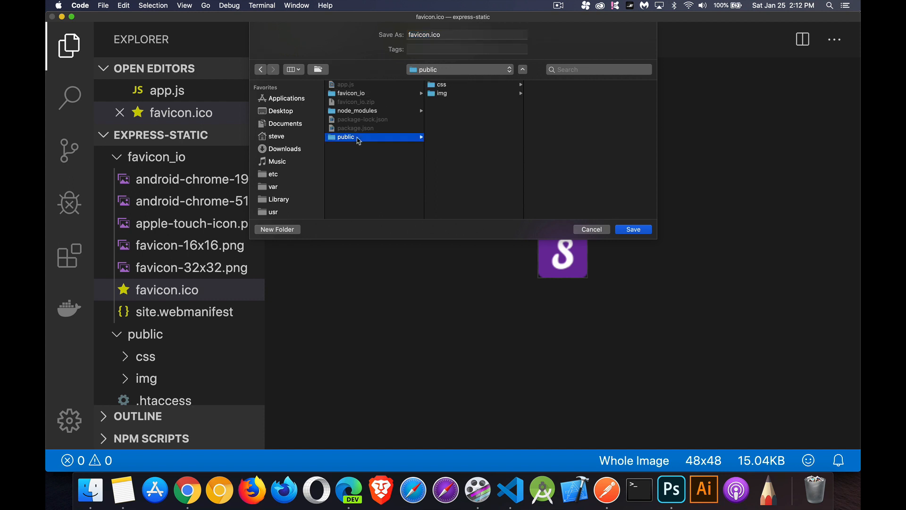
pyautogui.moveTo(602, 202)
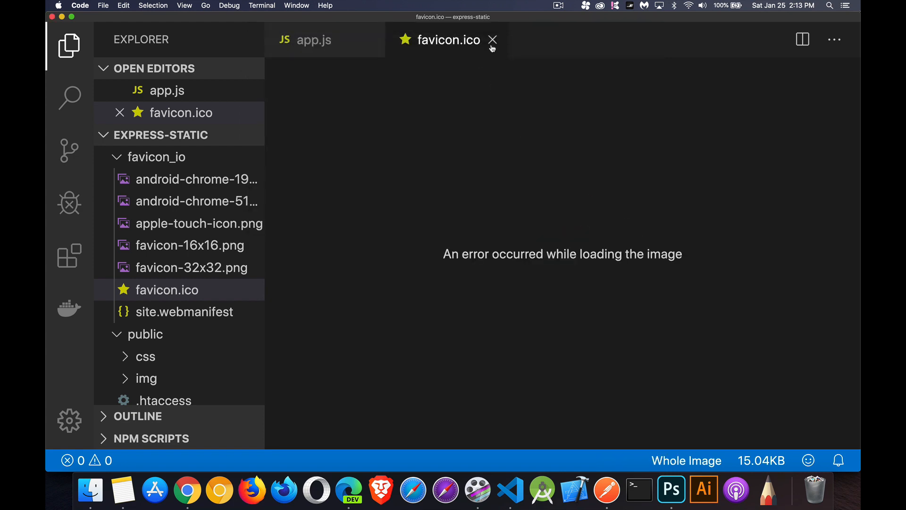
pyautogui.click(492, 40)
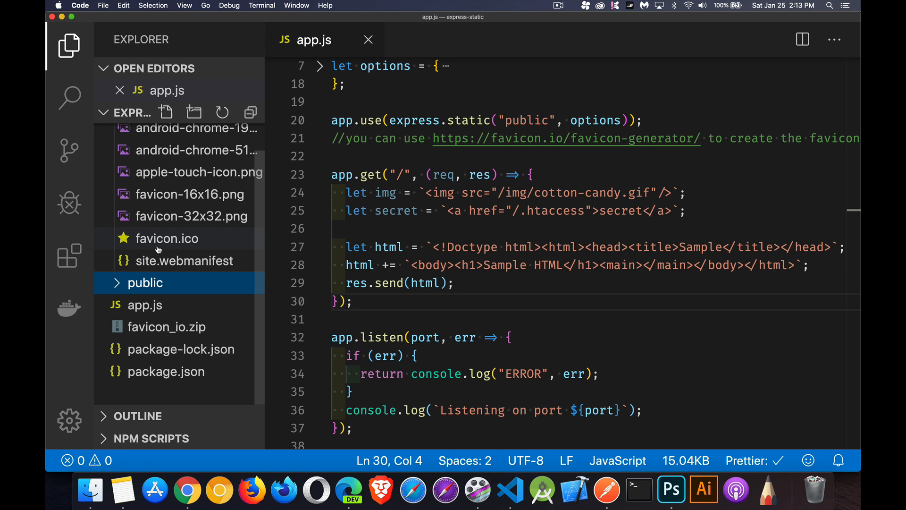
# Restart the server with node app.js so it listens on port 5000 again.
pyautogui.click(146, 283)
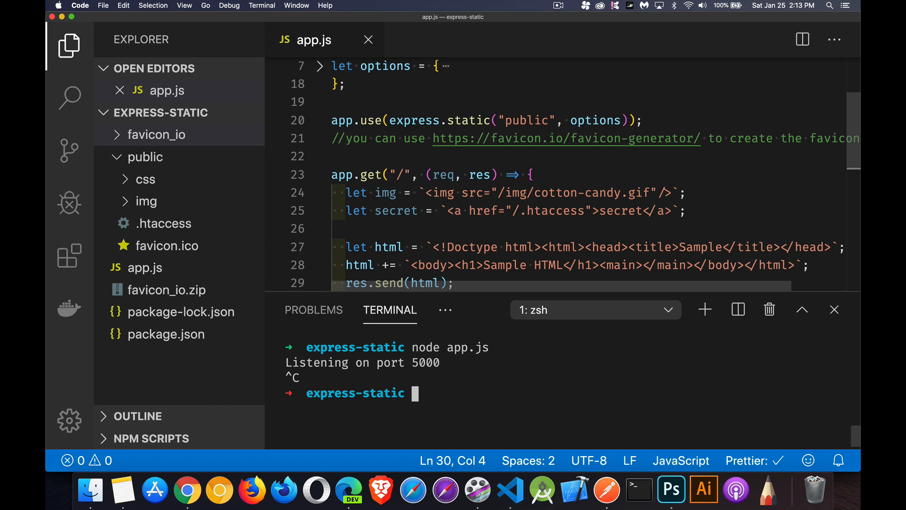
pyautogui.write('node app.js')
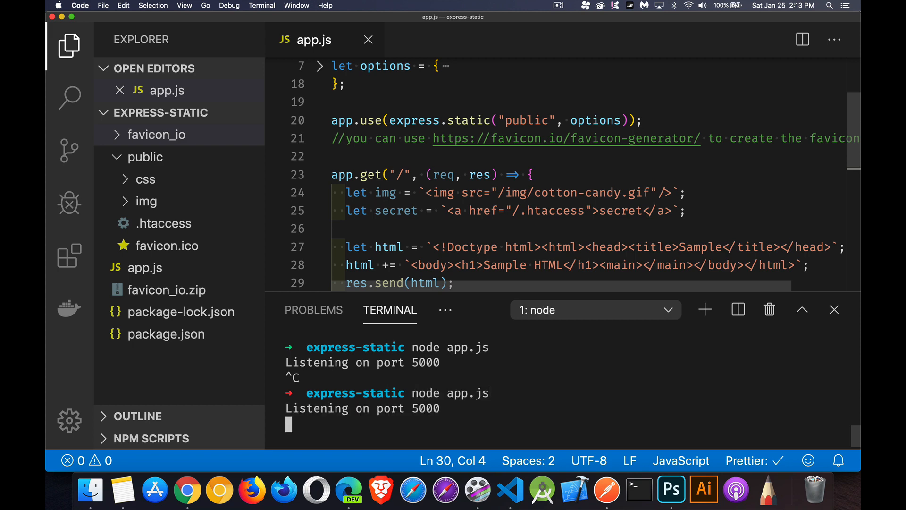
# Empty the cache and hard-reload the Sample HTML page at localhost:5000.
pyautogui.click(187, 491)
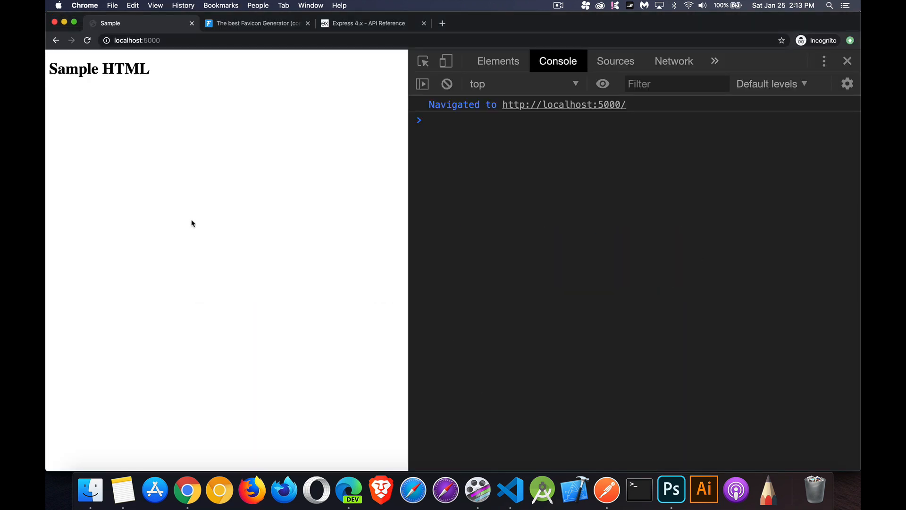
pyautogui.rightClick(88, 40)
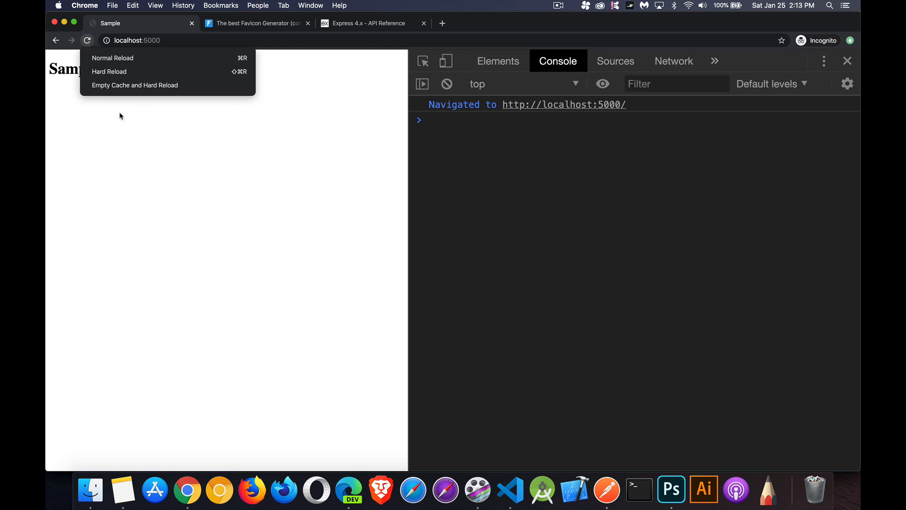
pyautogui.click(109, 71)
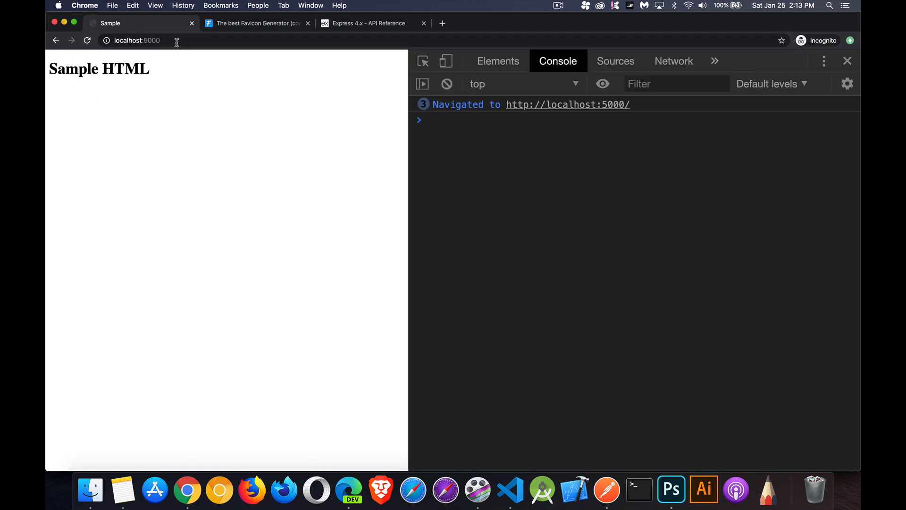
pyautogui.click(141, 40)
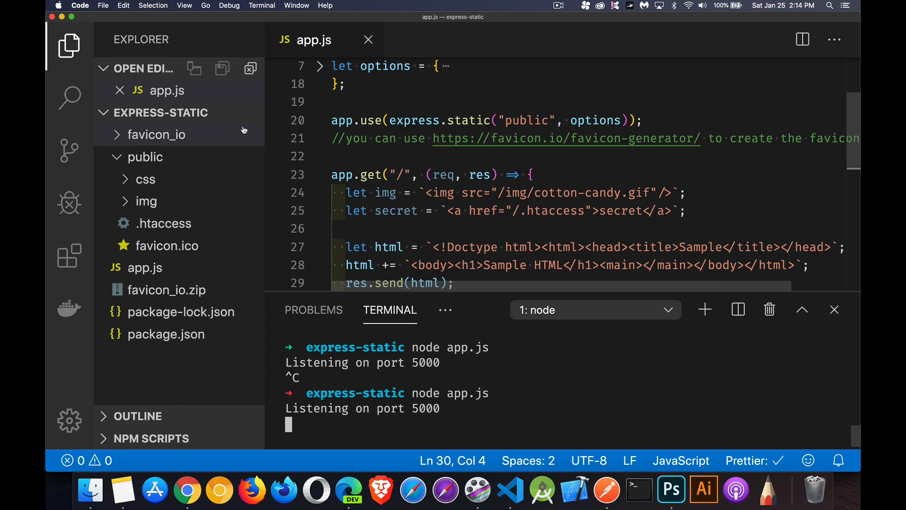
# Replace the default port 5000 with 5005 on line 4 of app.js.
pyautogui.scroll(-3)
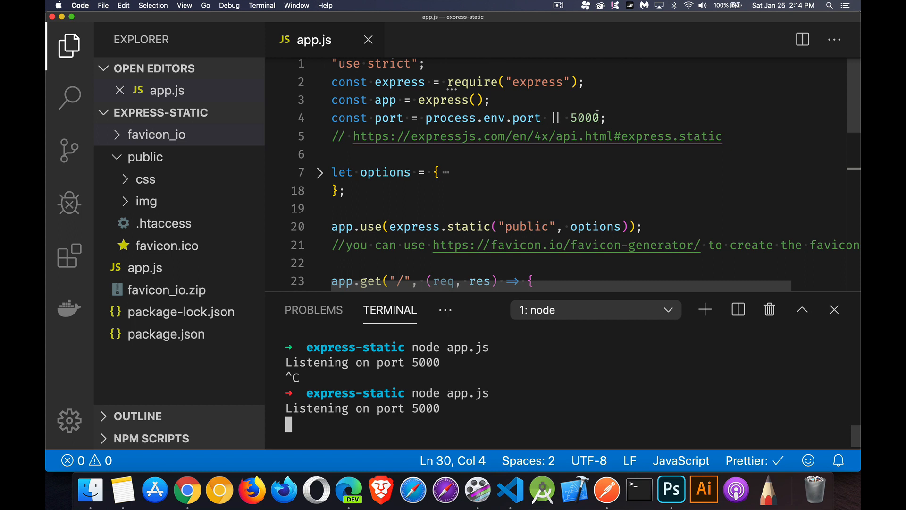
pyautogui.doubleClick(587, 117)
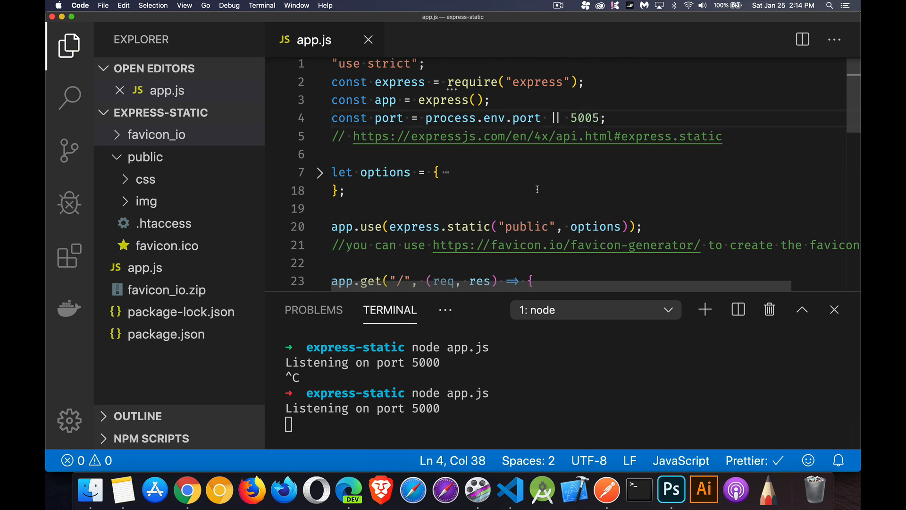
pyautogui.press('ctrl+c')
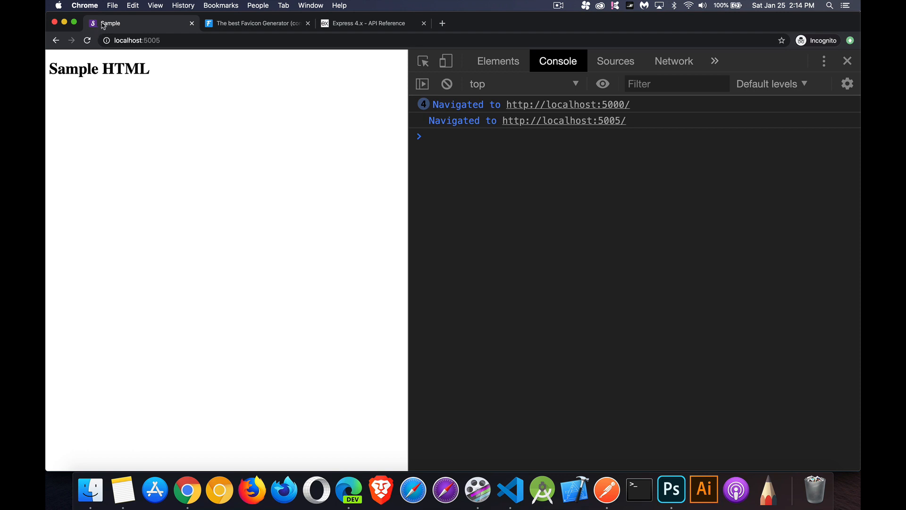
pyautogui.moveTo(104, 31)
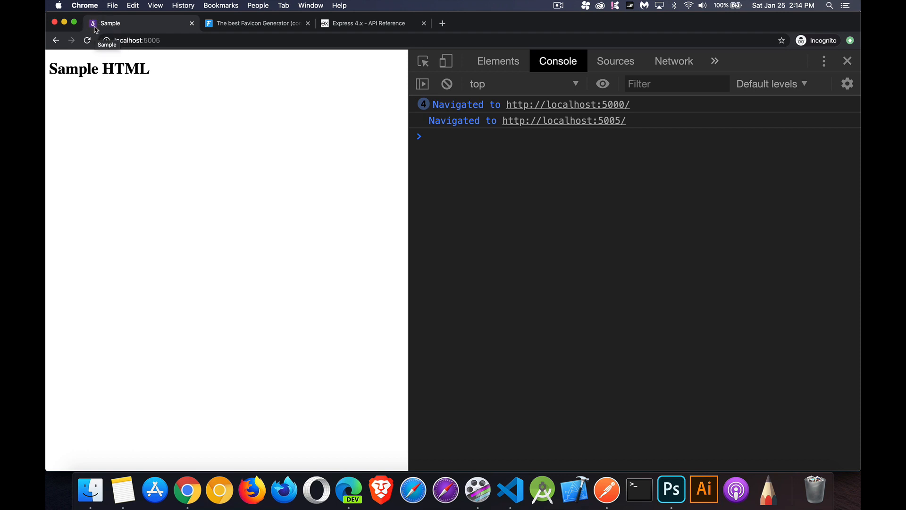
# Inspect the favicon.ico request's 200 OK image/x-icon headers in the Network log.
pyautogui.click(674, 61)
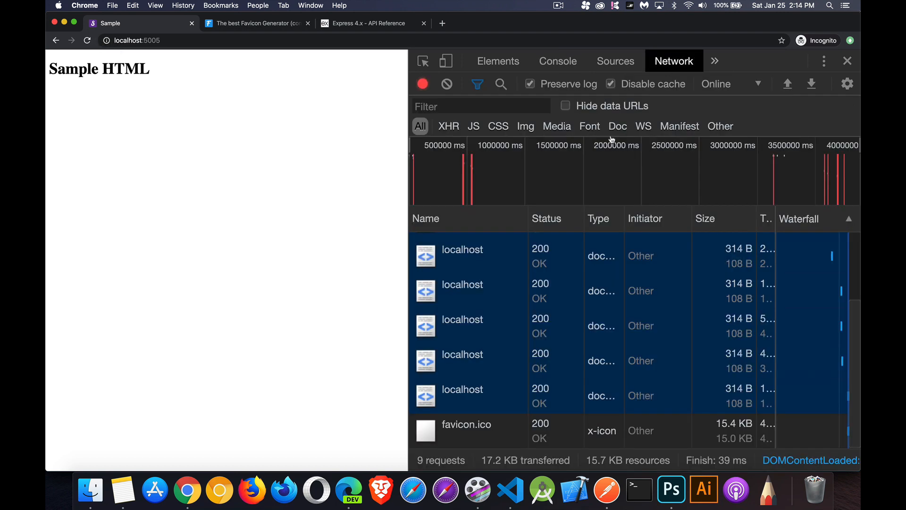
pyautogui.click(466, 430)
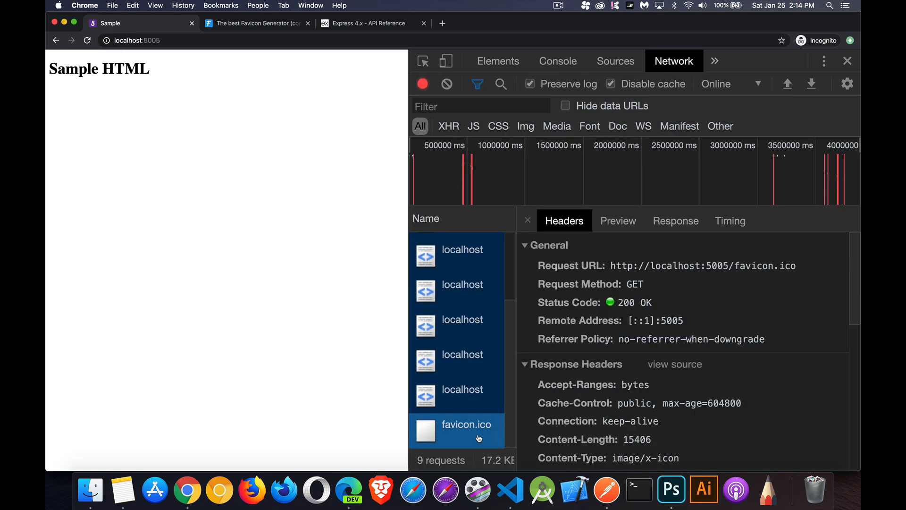
pyautogui.moveTo(481, 438)
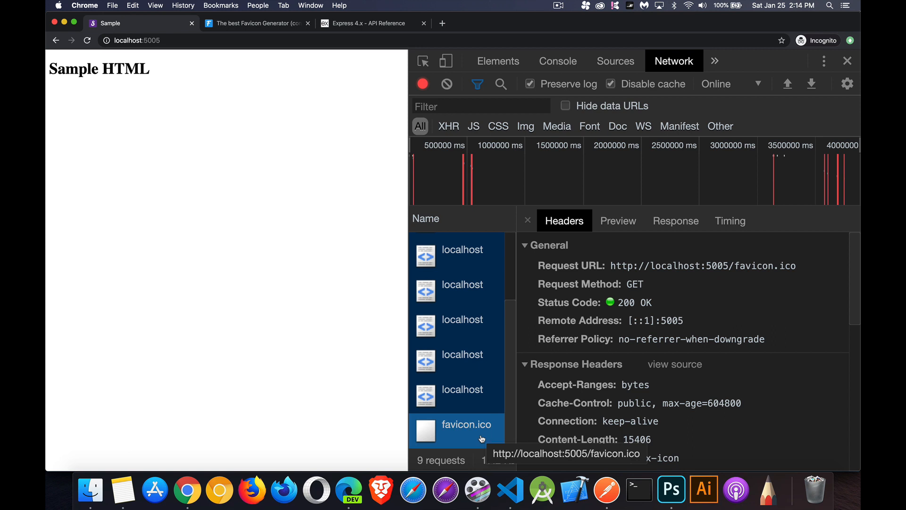
pyautogui.moveTo(191, 215)
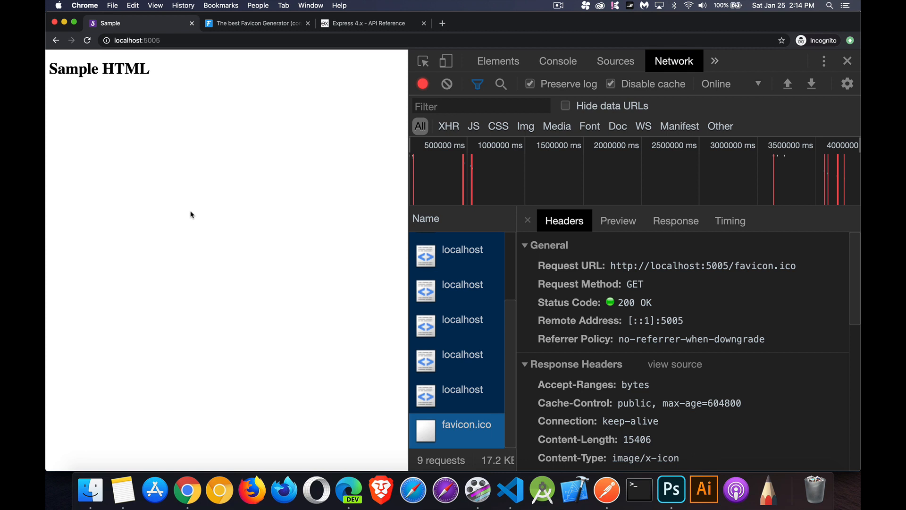
pyautogui.moveTo(164, 127)
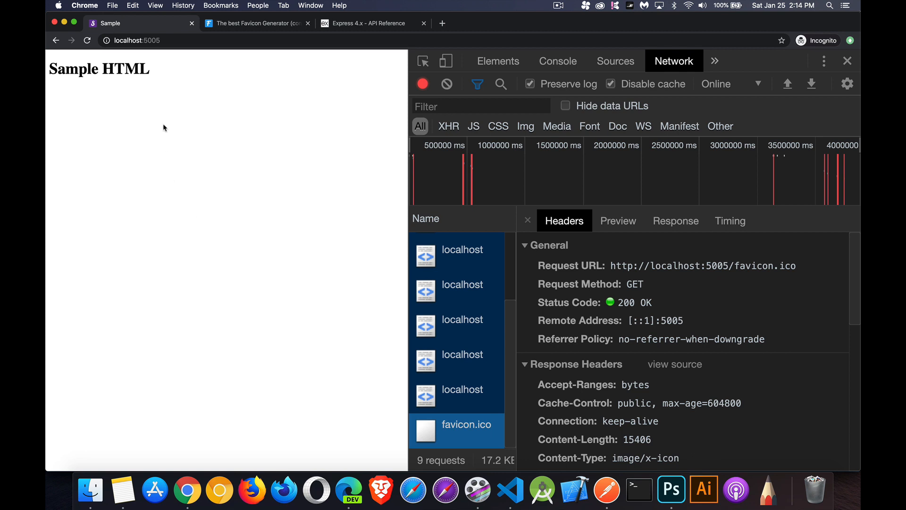
pyautogui.moveTo(175, 120)
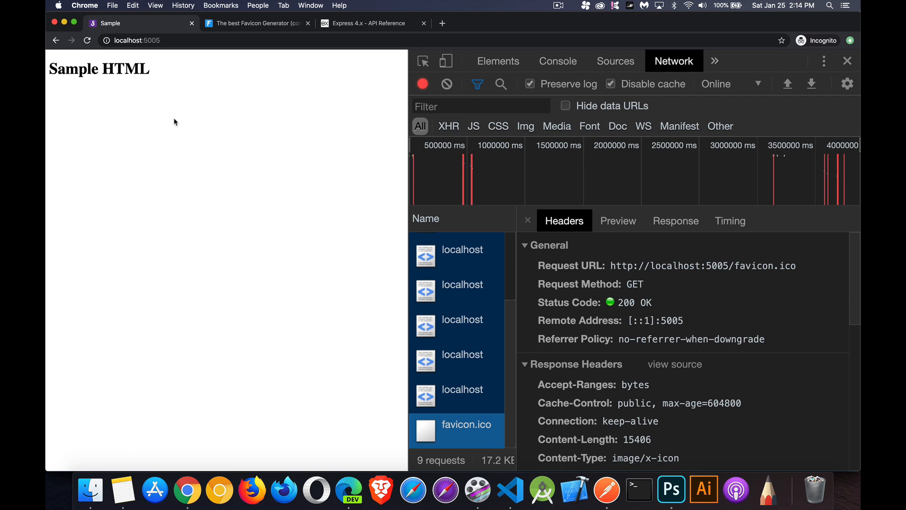
pyautogui.moveTo(102, 32)
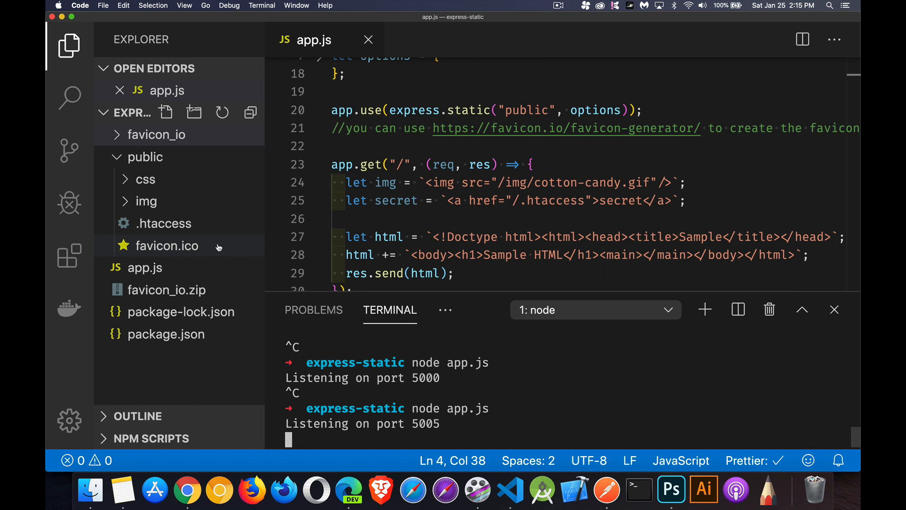
pyautogui.moveTo(219, 247)
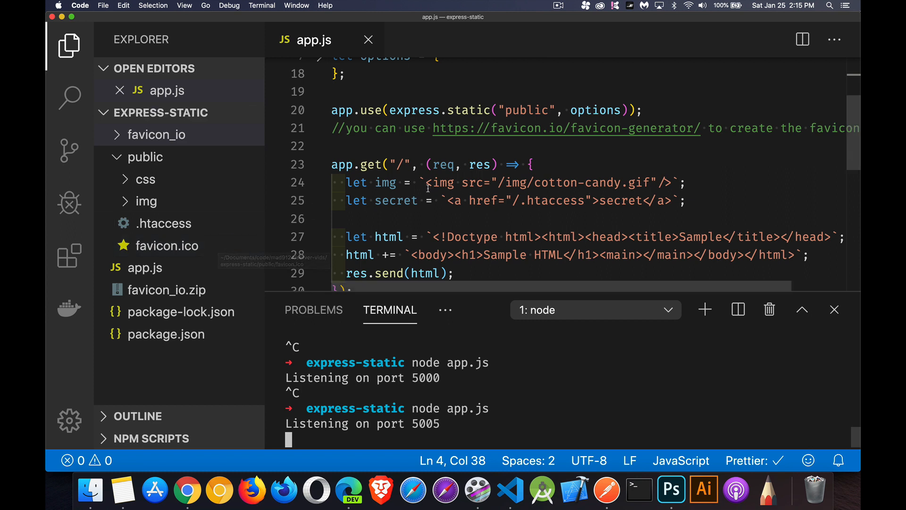
# Insert ${img} between the main tags and mark the /img/cotton-candy.gif path.
pyautogui.scroll(-3)
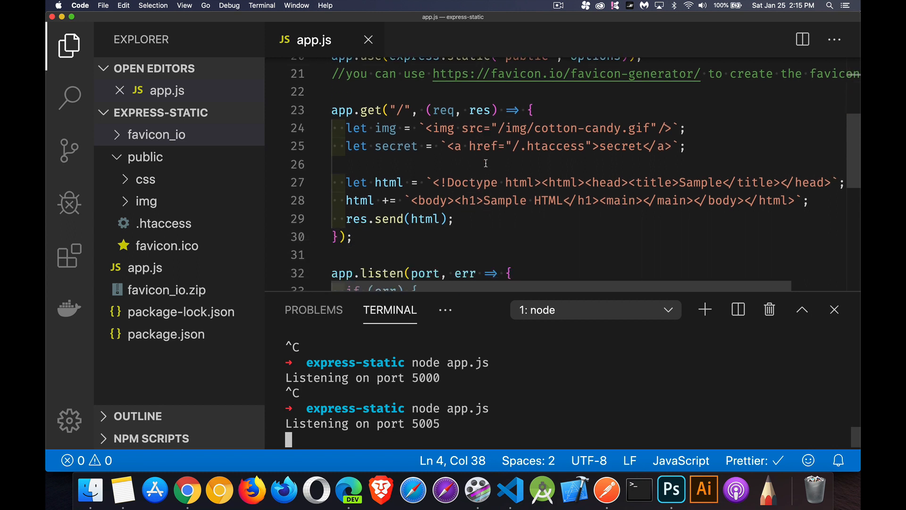
pyautogui.moveTo(432, 174)
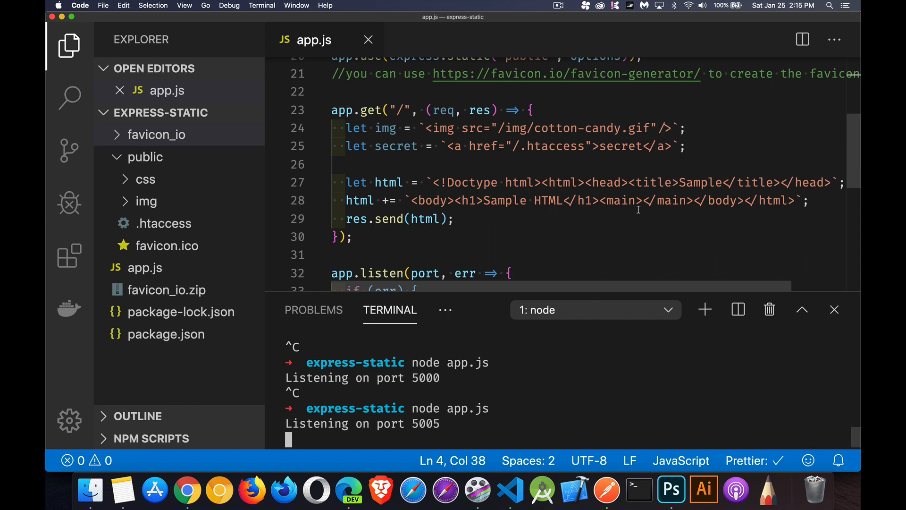
pyautogui.click(644, 200)
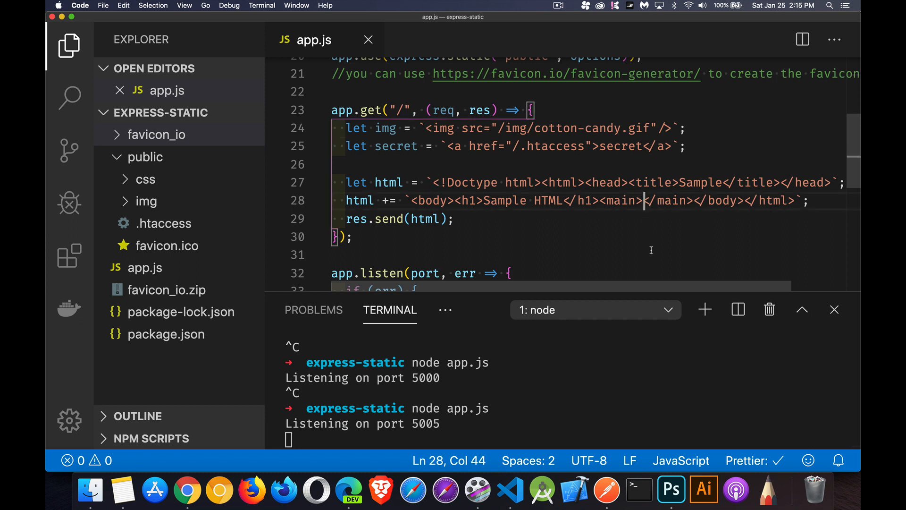
pyautogui.write('${img}')
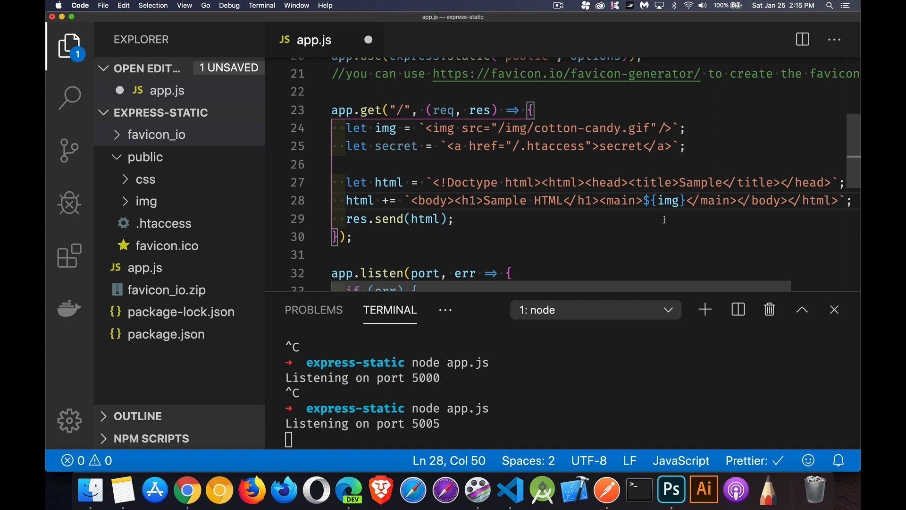
pyautogui.click(499, 129)
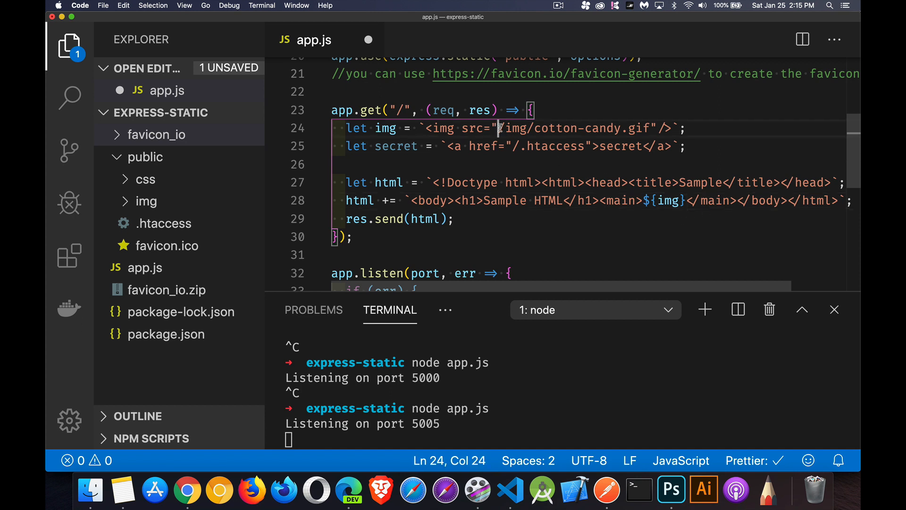
pyautogui.moveTo(500, 128); pyautogui.dragTo(609, 127)
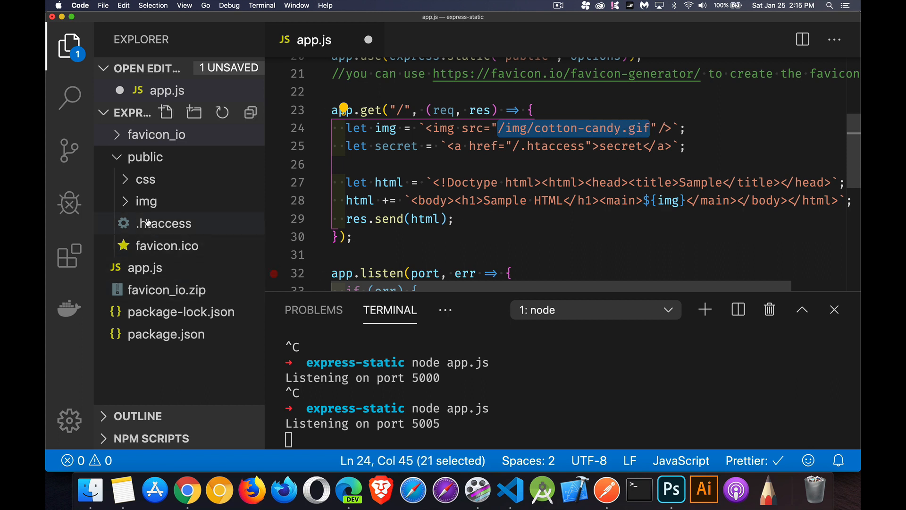
pyautogui.moveTo(157, 159)
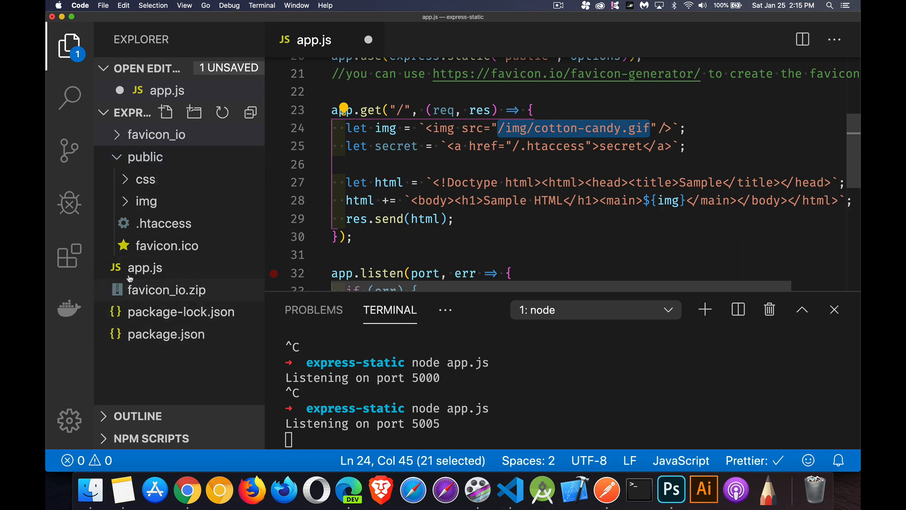
pyautogui.moveTo(133, 328)
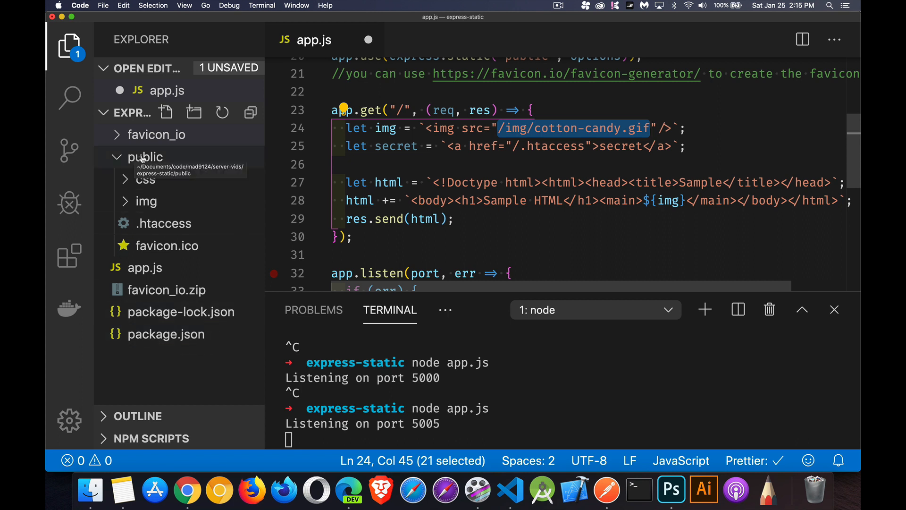
pyautogui.click(146, 201)
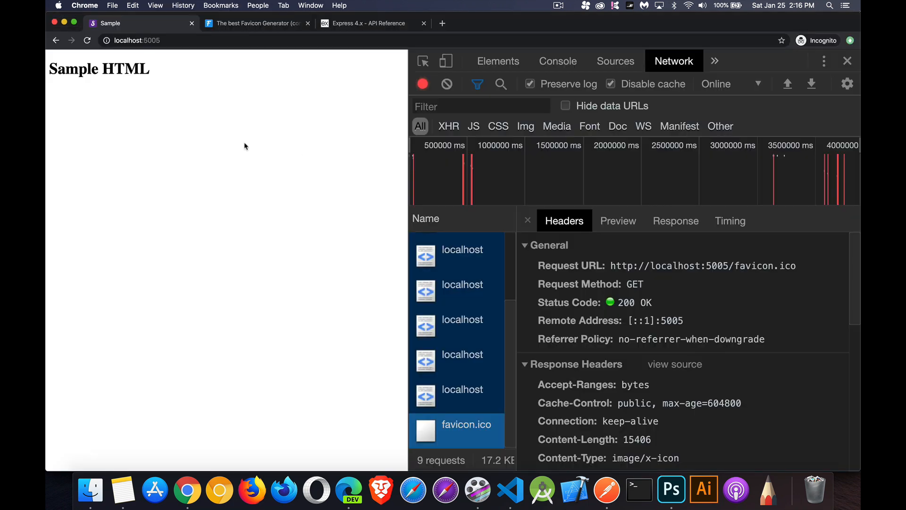
# Reload localhost:5005 to show the cotton-candy GIF and view its Elements tree.
pyautogui.click(87, 40)
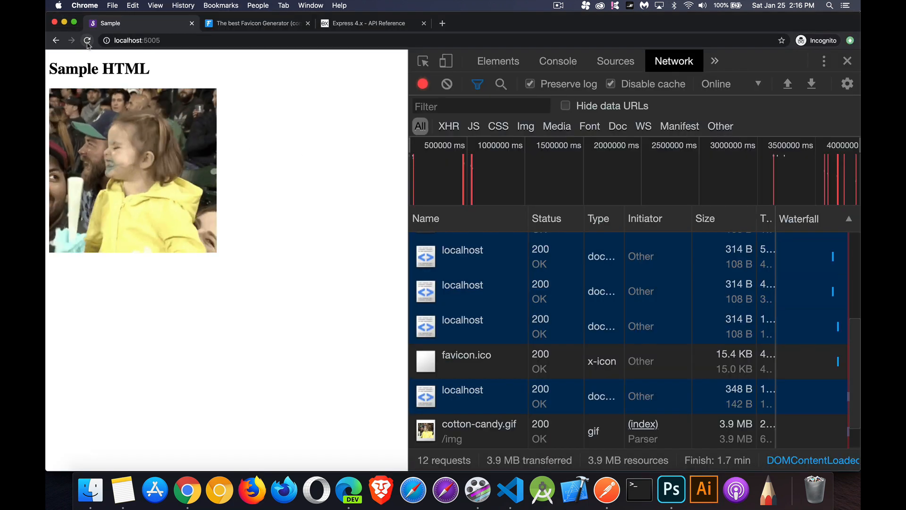
pyautogui.click(499, 60)
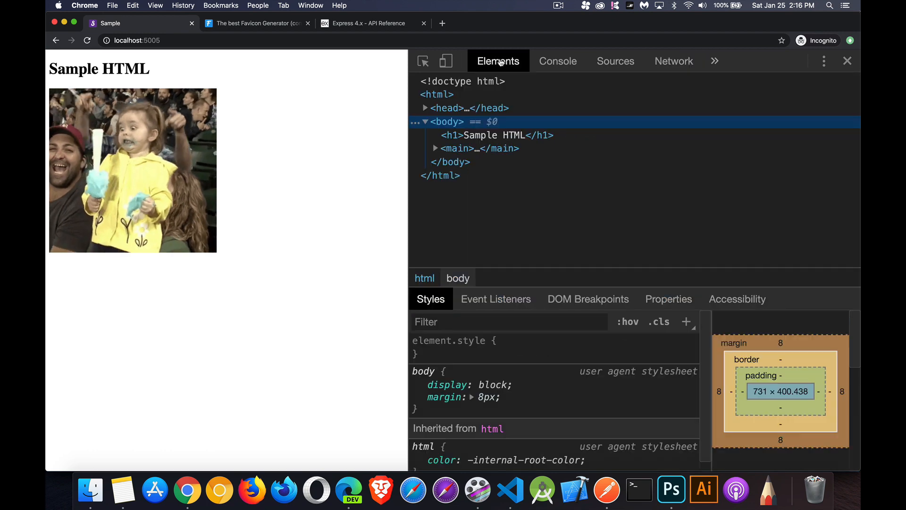
pyautogui.click(436, 148)
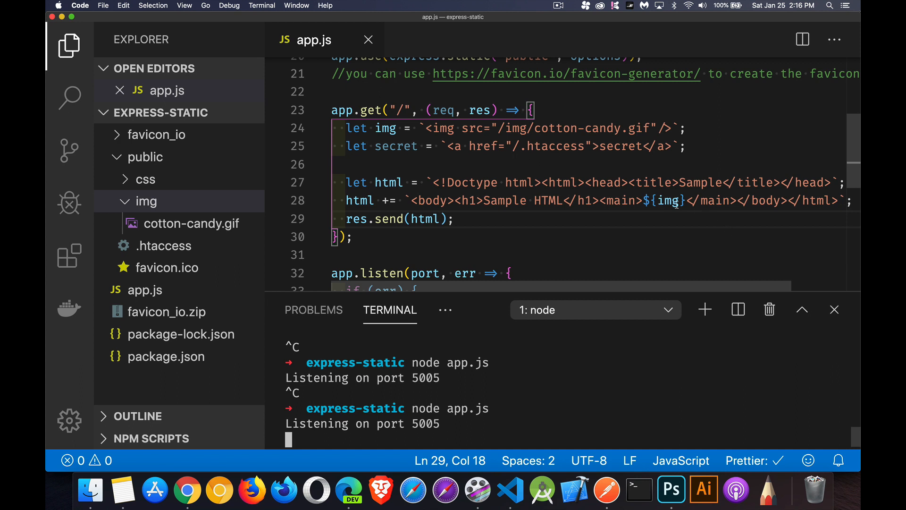
# Swap ${img} for ${secret} in the html string and unfold the static options object with dotfiles ignore.
pyautogui.write('secret')
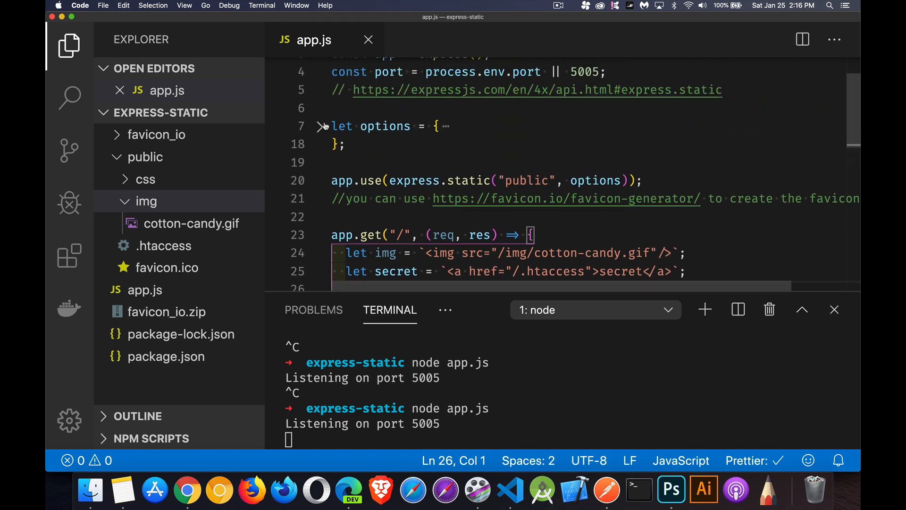
pyautogui.click(319, 126)
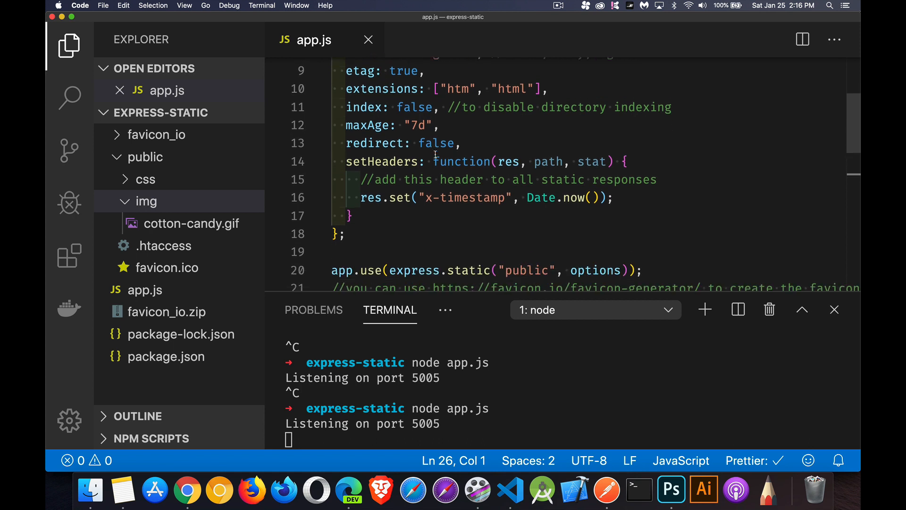
pyautogui.scroll(-3)
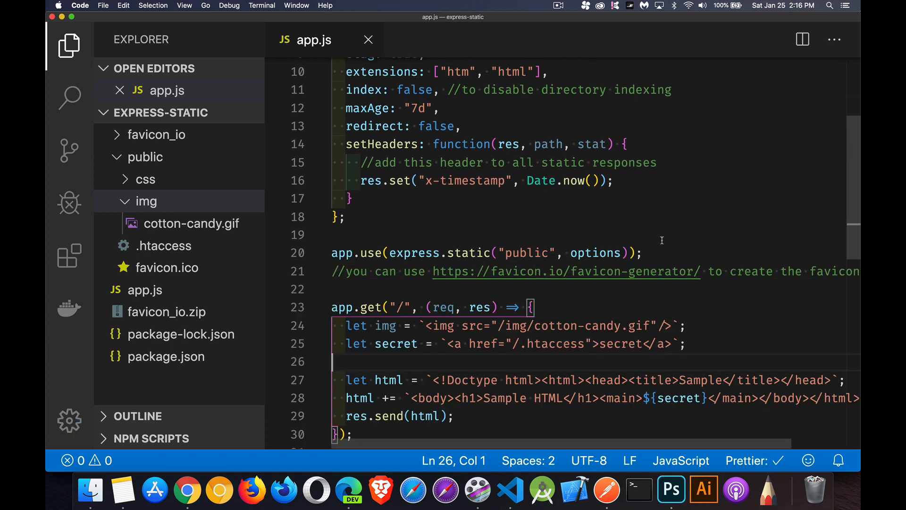
pyautogui.doubleClick(594, 253)
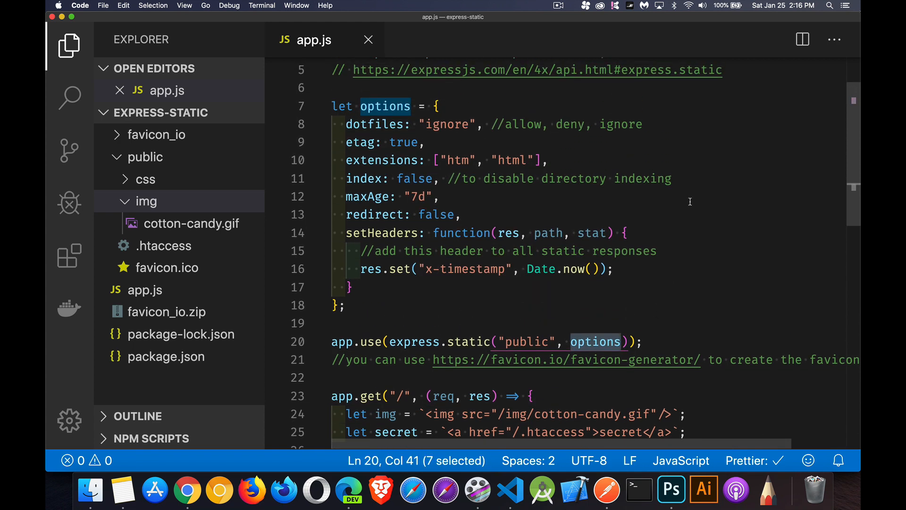
pyautogui.moveTo(736, 73)
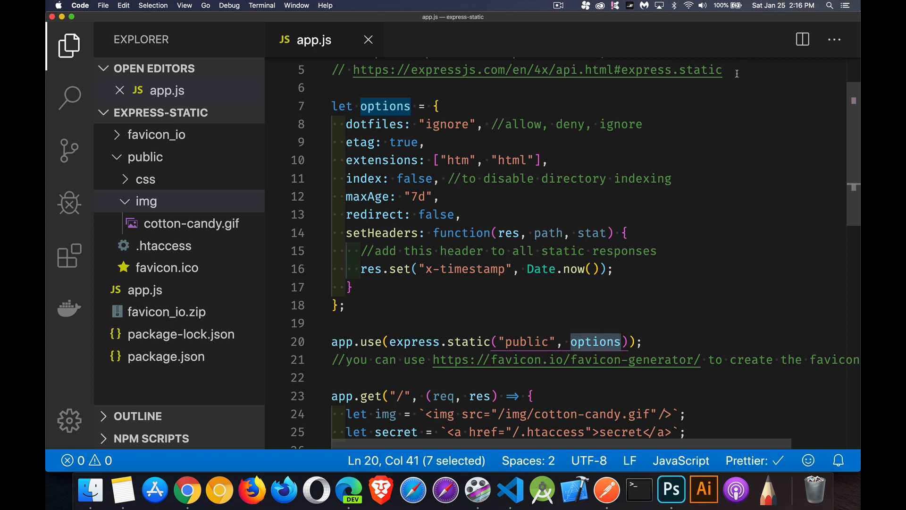
pyautogui.moveTo(490, 107)
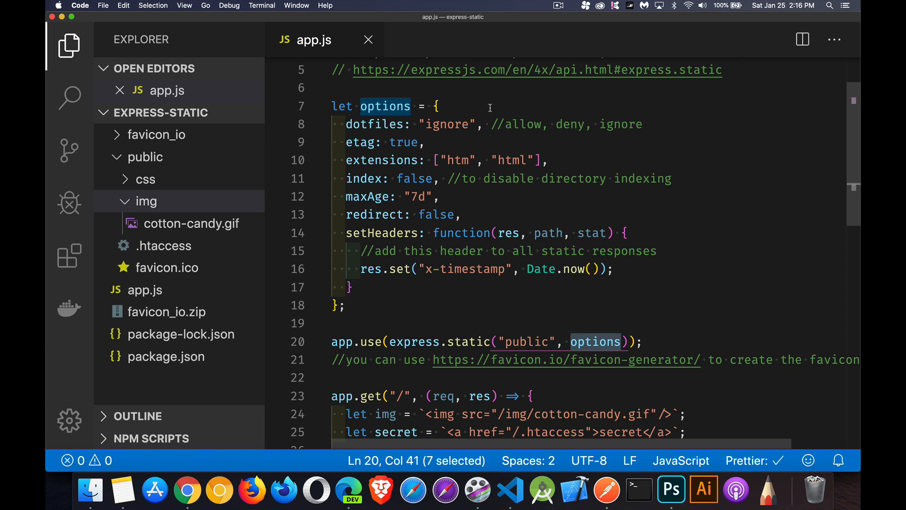
pyautogui.moveTo(447, 136)
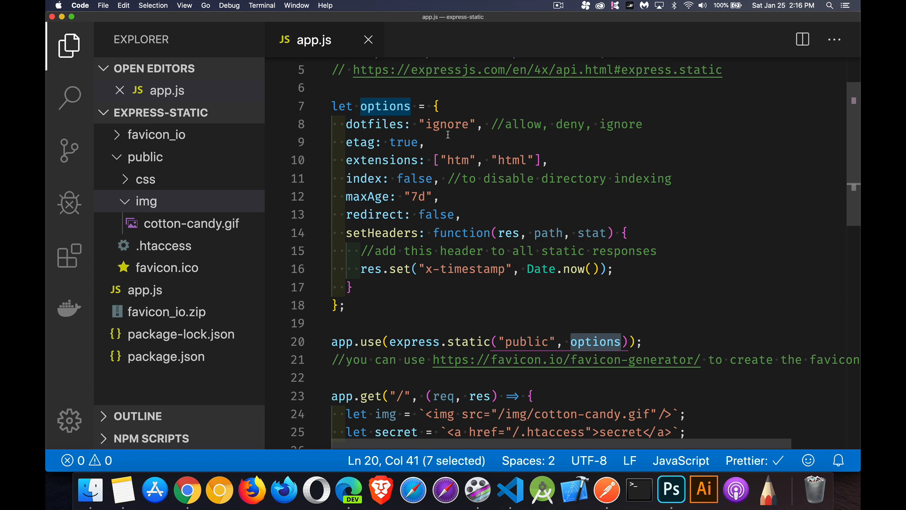
pyautogui.moveTo(513, 138)
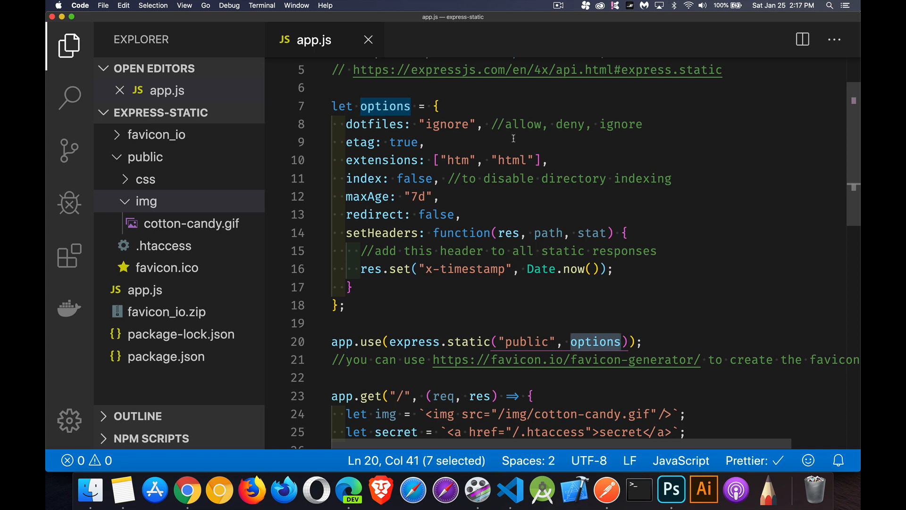
pyautogui.moveTo(575, 112)
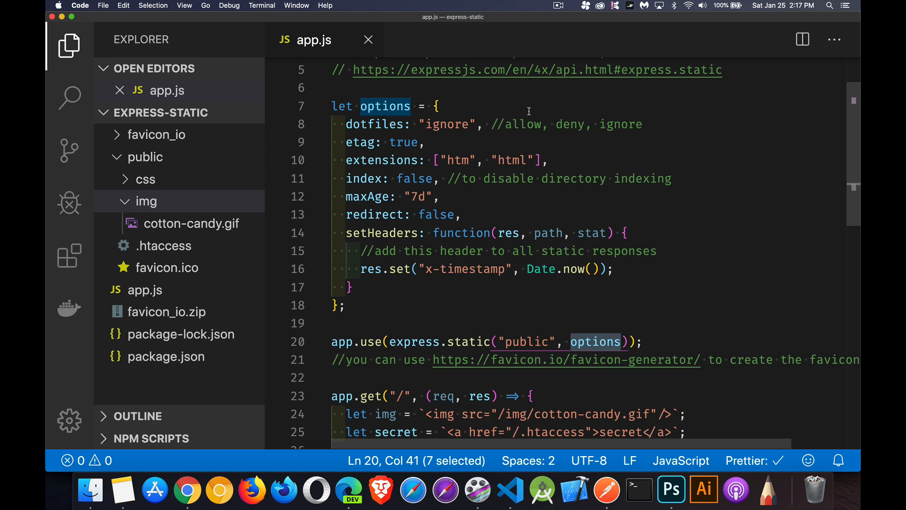
pyautogui.moveTo(574, 109)
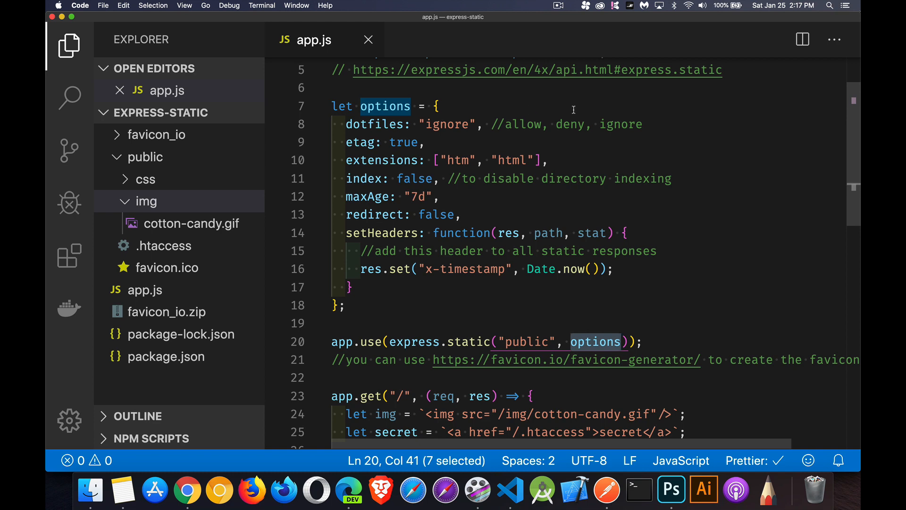
pyautogui.click(438, 106)
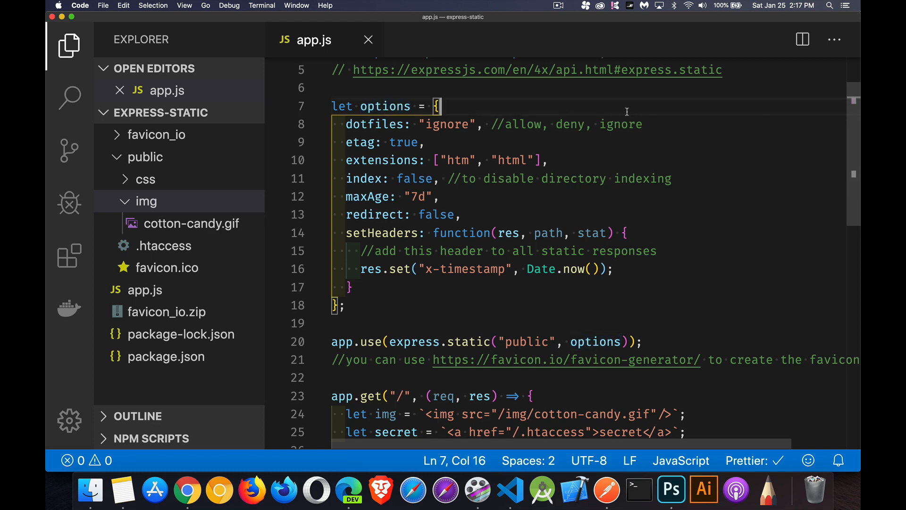
pyautogui.moveTo(670, 127)
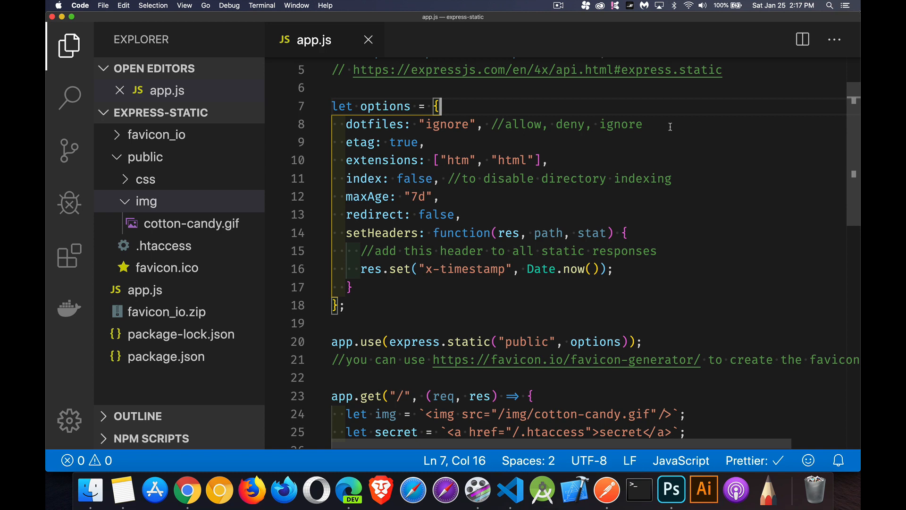
pyautogui.moveTo(615, 130)
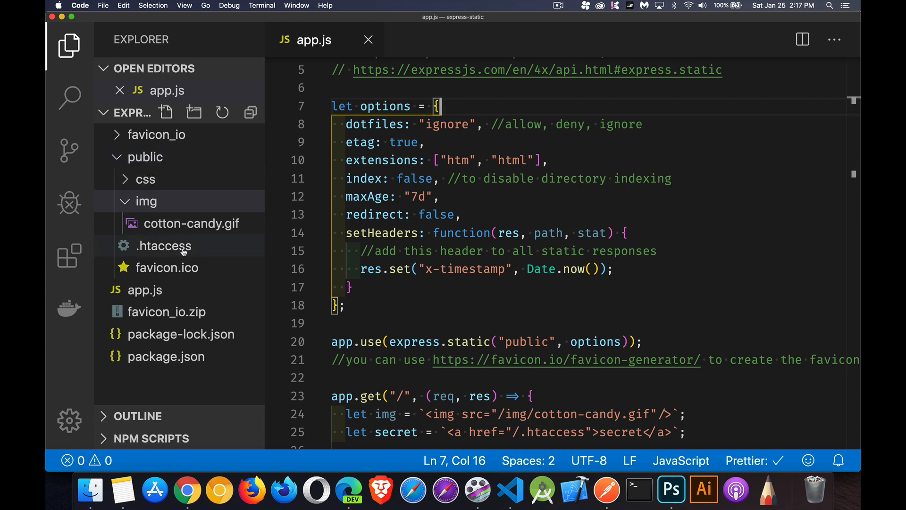
pyautogui.moveTo(214, 251)
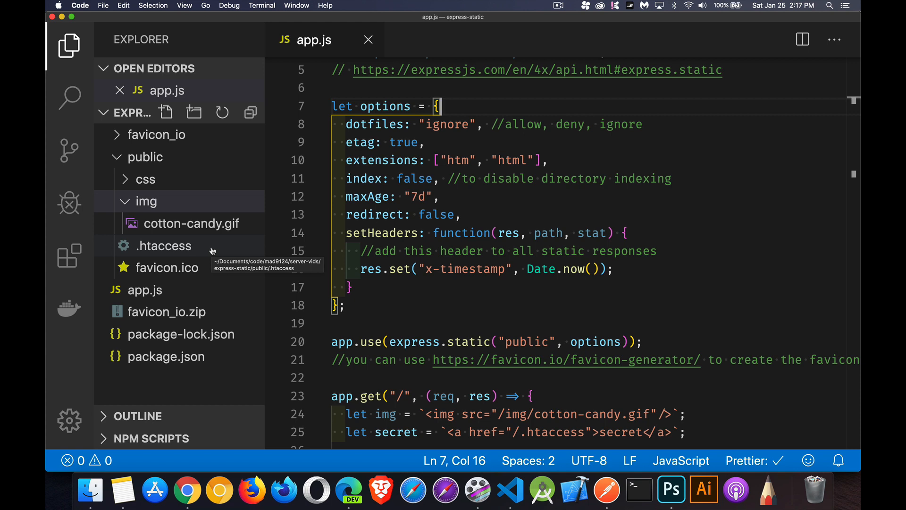
pyautogui.moveTo(206, 250)
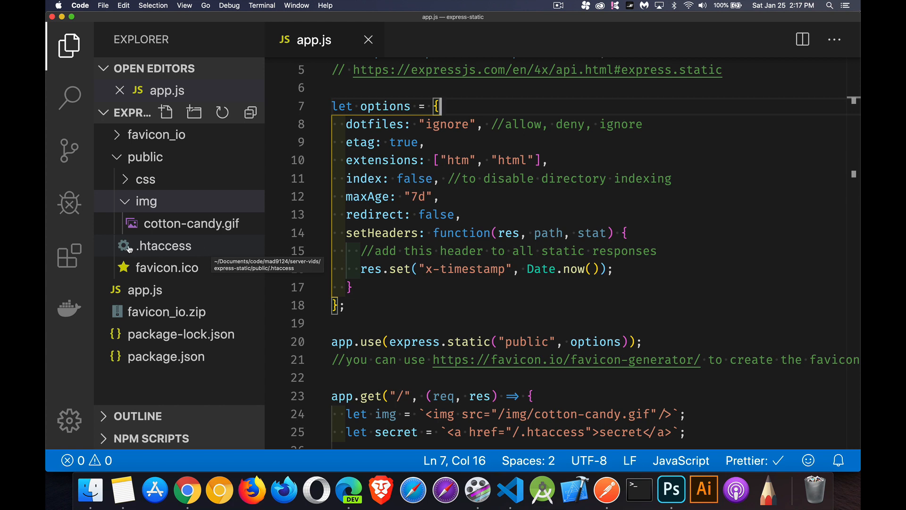
pyautogui.moveTo(213, 247)
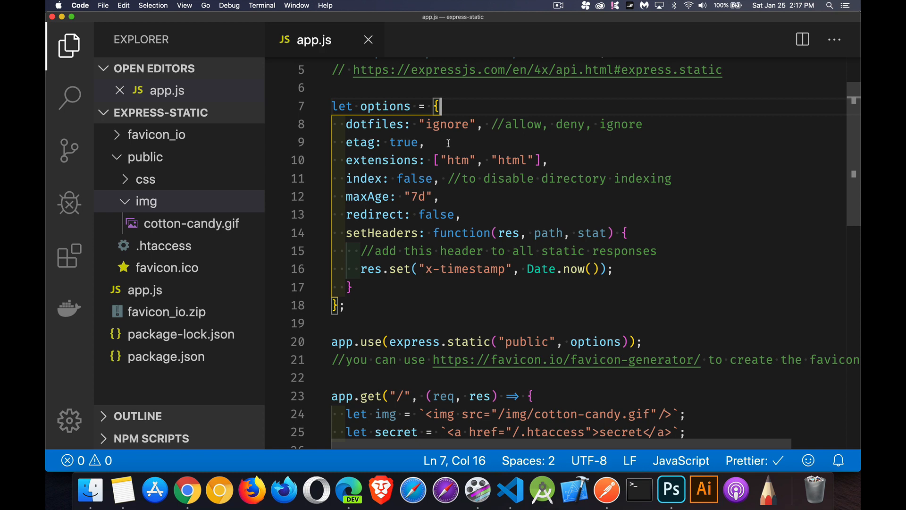
pyautogui.moveTo(580, 149)
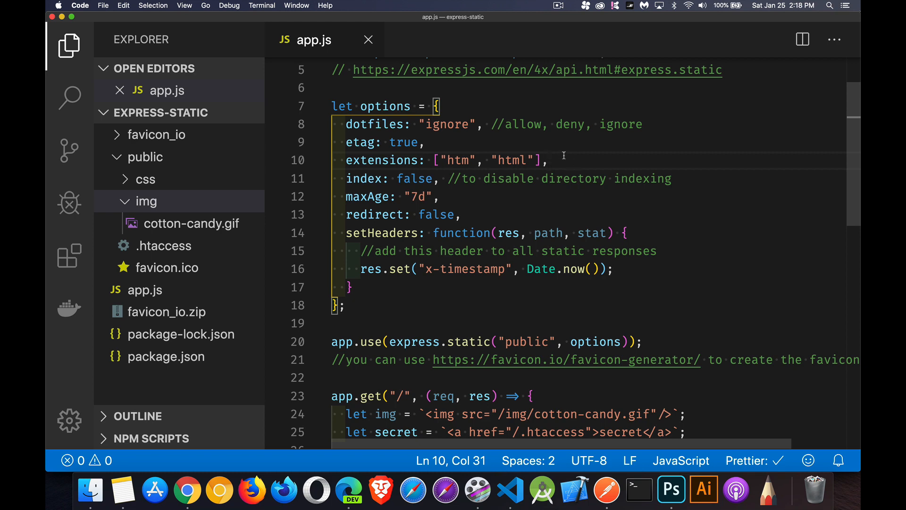
pyautogui.moveTo(497, 195)
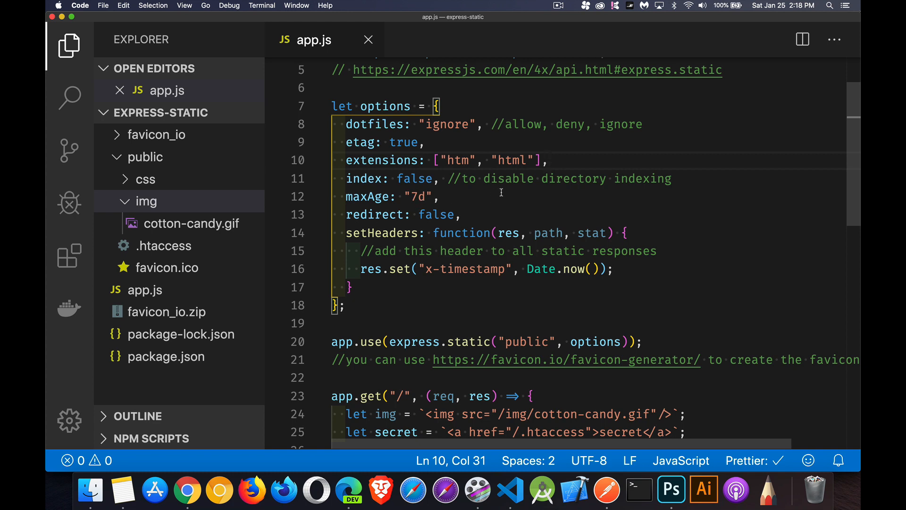
pyautogui.click(441, 196)
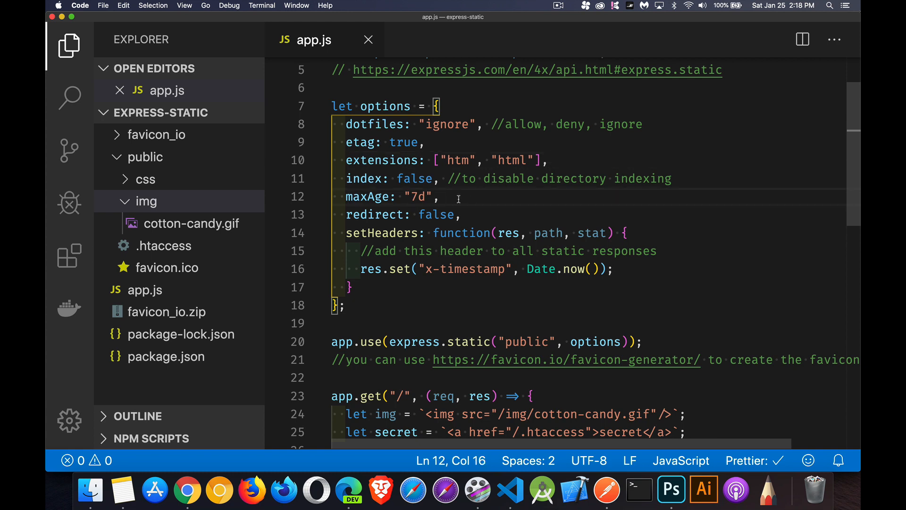
pyautogui.moveTo(469, 202)
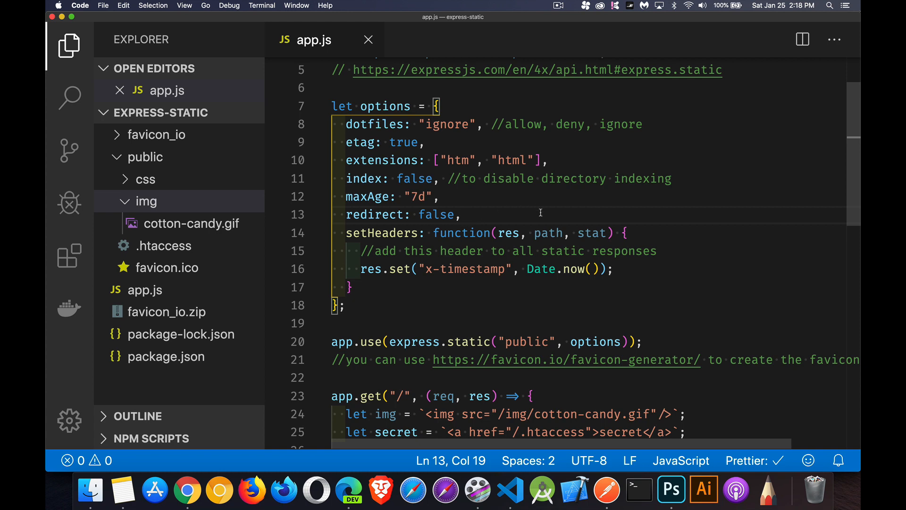
pyautogui.moveTo(600, 206)
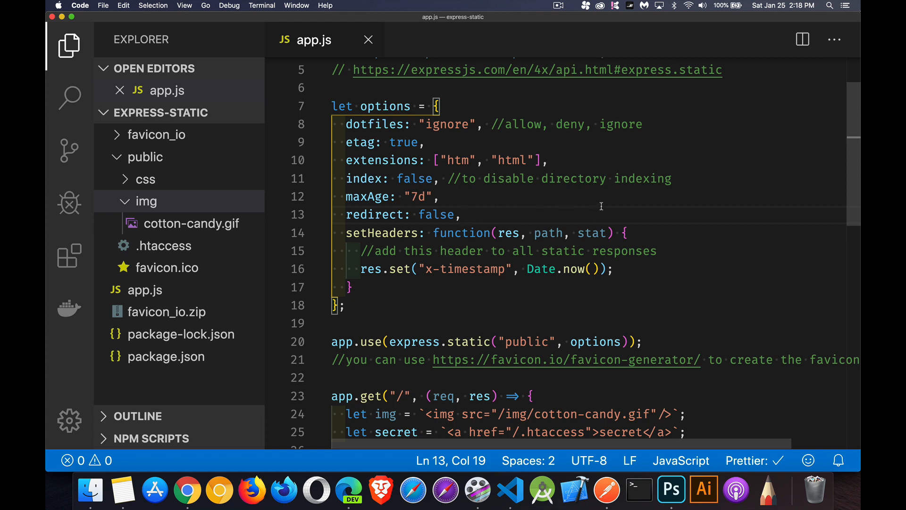
pyautogui.moveTo(655, 229)
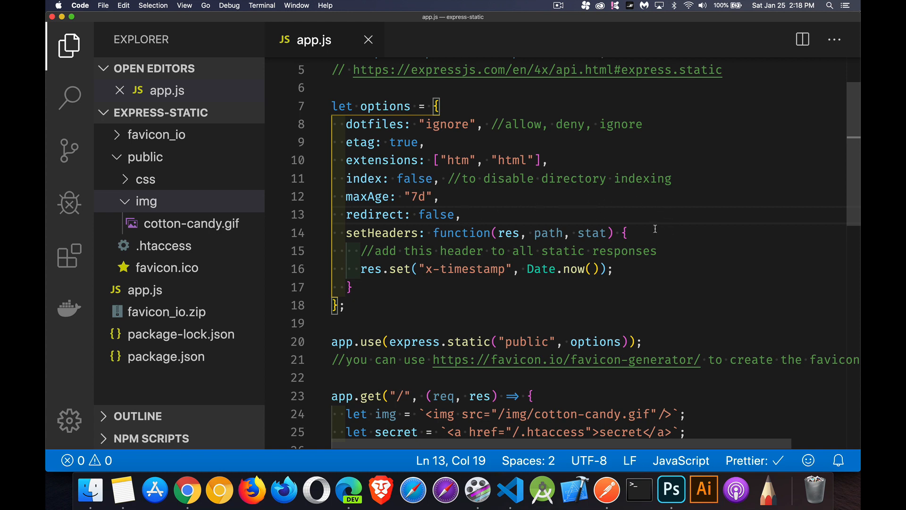
pyautogui.moveTo(383, 287)
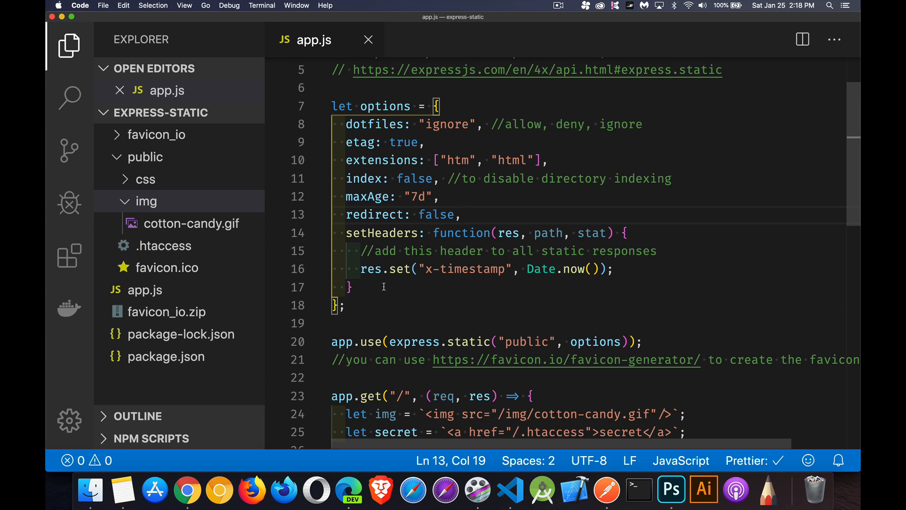
pyautogui.moveTo(400, 294)
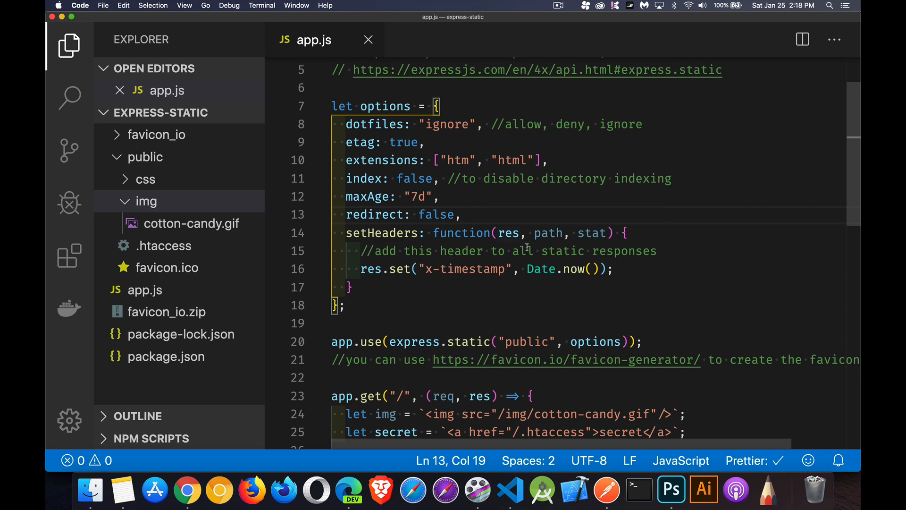
pyautogui.moveTo(684, 279)
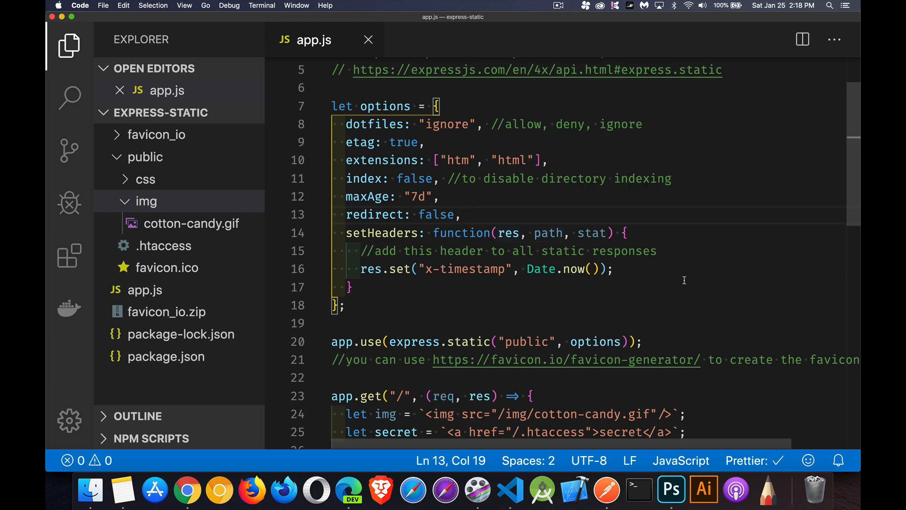
pyautogui.moveTo(660, 276)
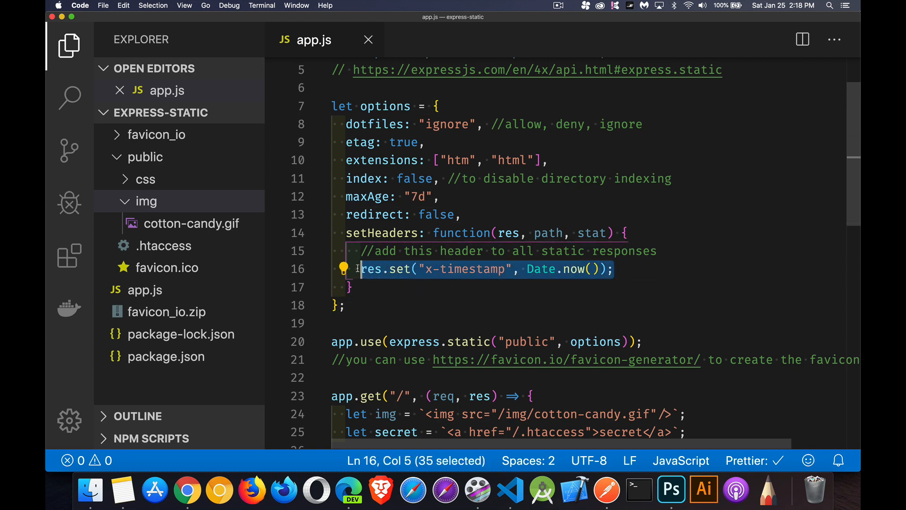
pyautogui.moveTo(579, 312)
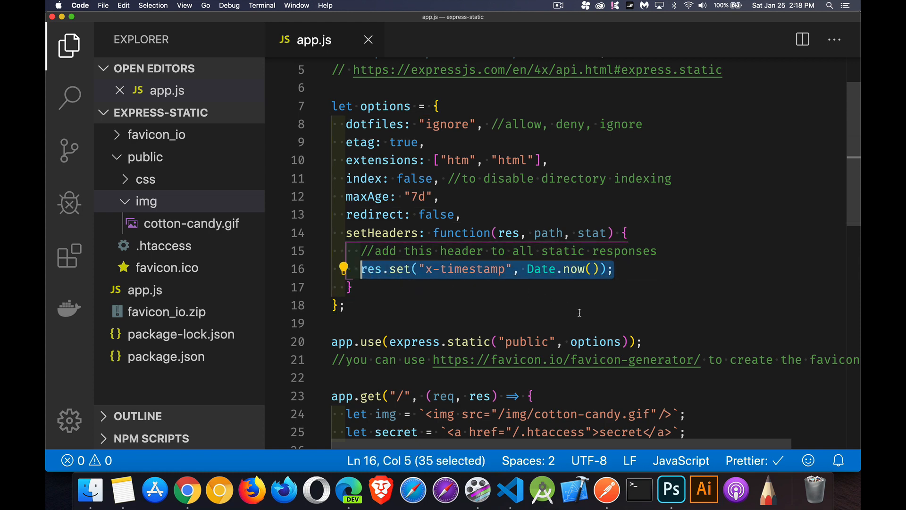
pyautogui.scroll(-3)
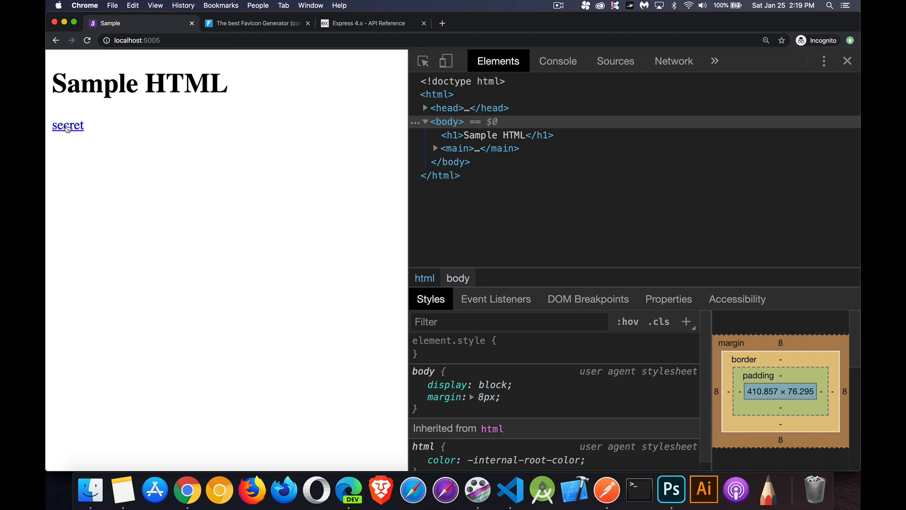
pyautogui.moveTo(68, 127)
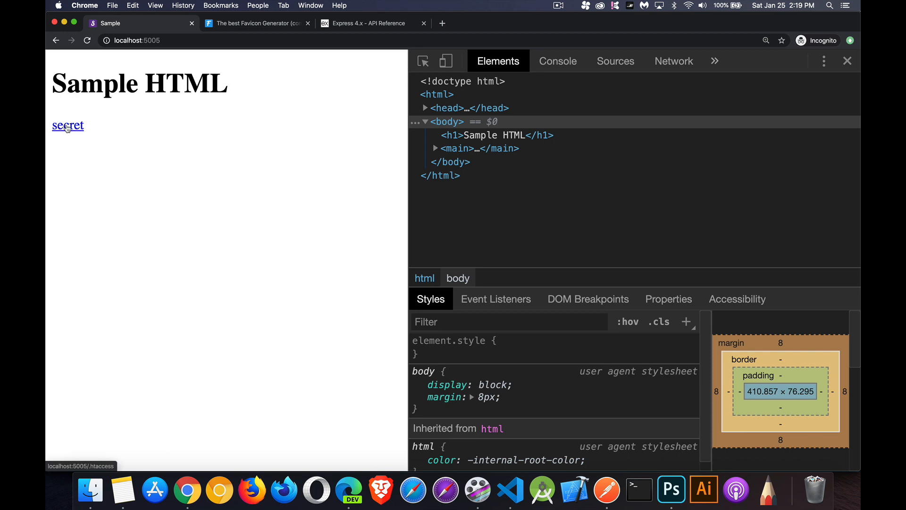
# Follow the secret link and get the Cannot GET /.htaccess refusal on localhost:5005.
pyautogui.click(67, 126)
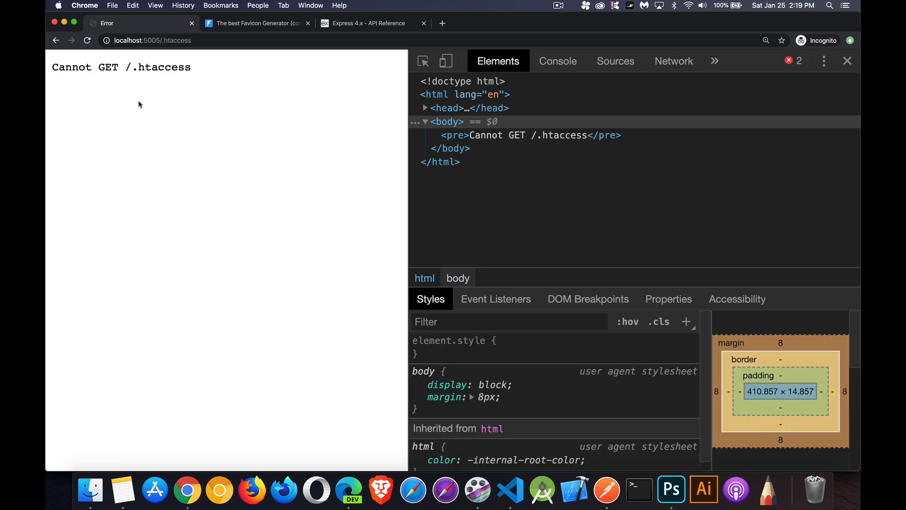
pyautogui.moveTo(209, 74)
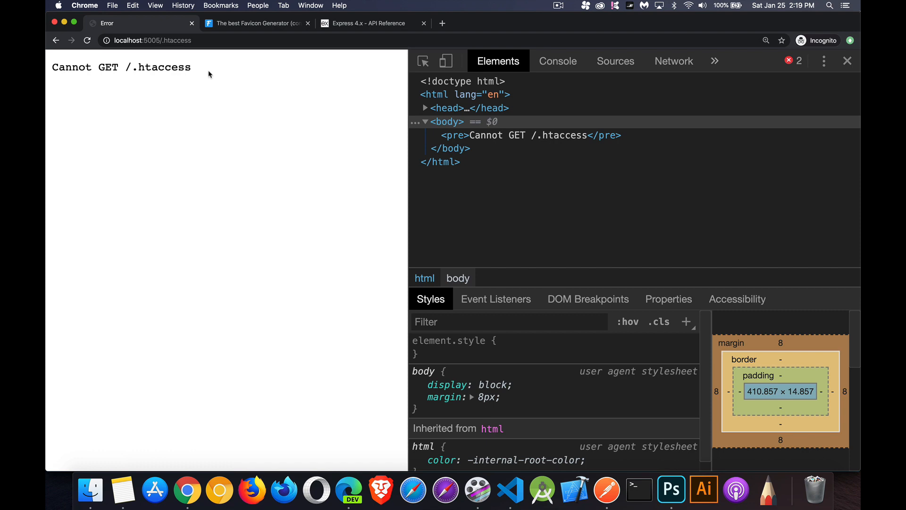
pyautogui.moveTo(224, 80)
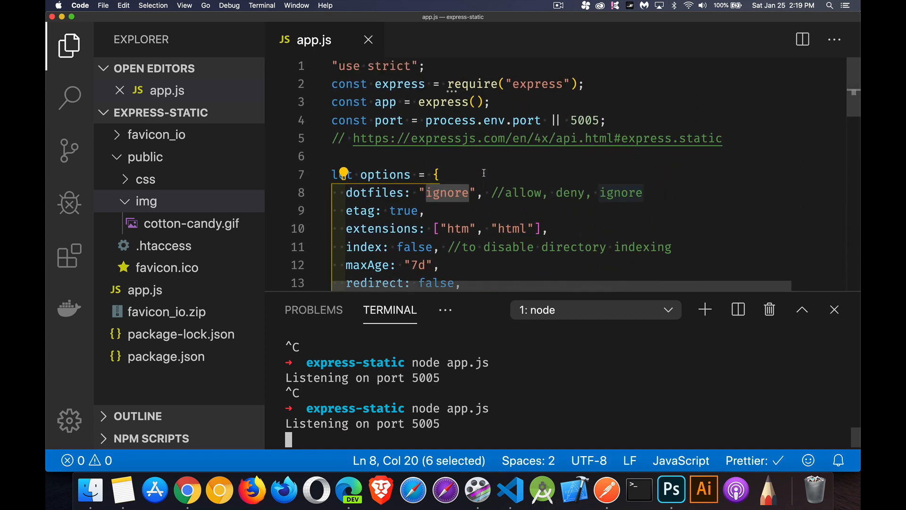
pyautogui.scroll(-3)
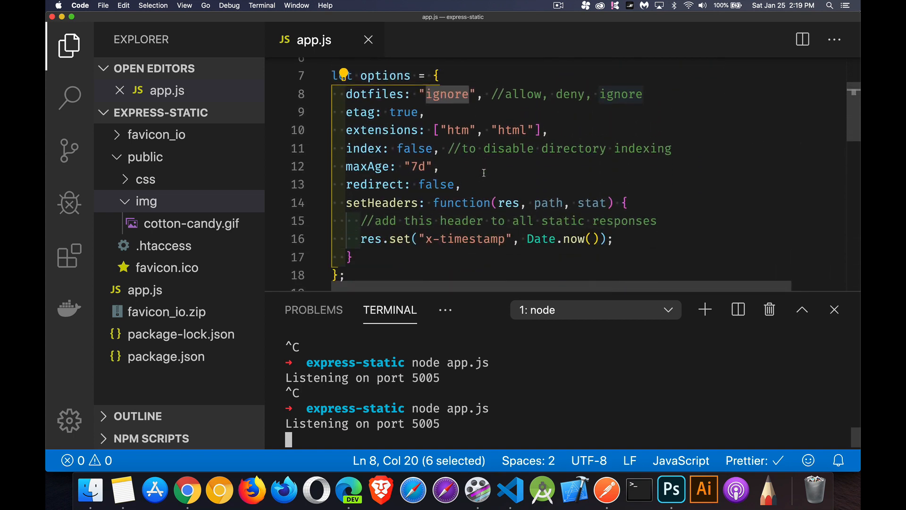
pyautogui.scroll(-3)
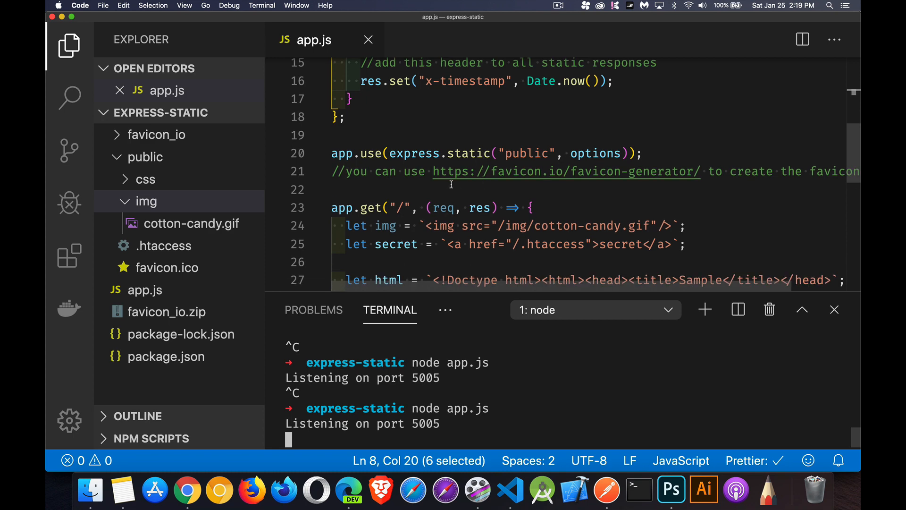
pyautogui.moveTo(555, 187)
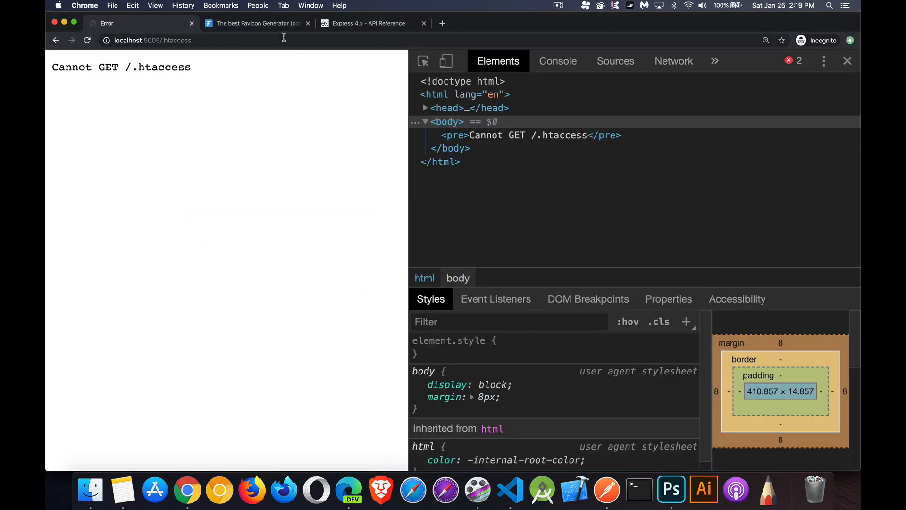
# Switch to the favicon.io tab and scroll to the Generate From Text option.
pyautogui.click(256, 23)
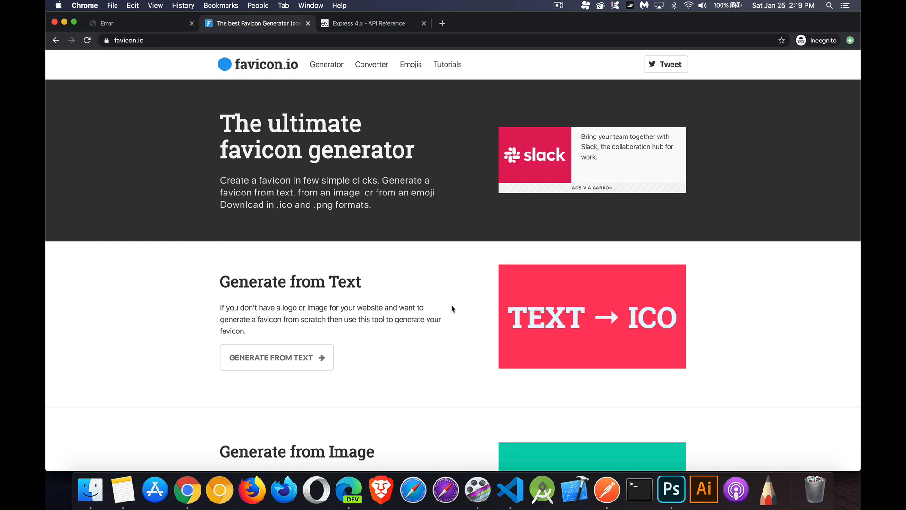
pyautogui.scroll(-3)
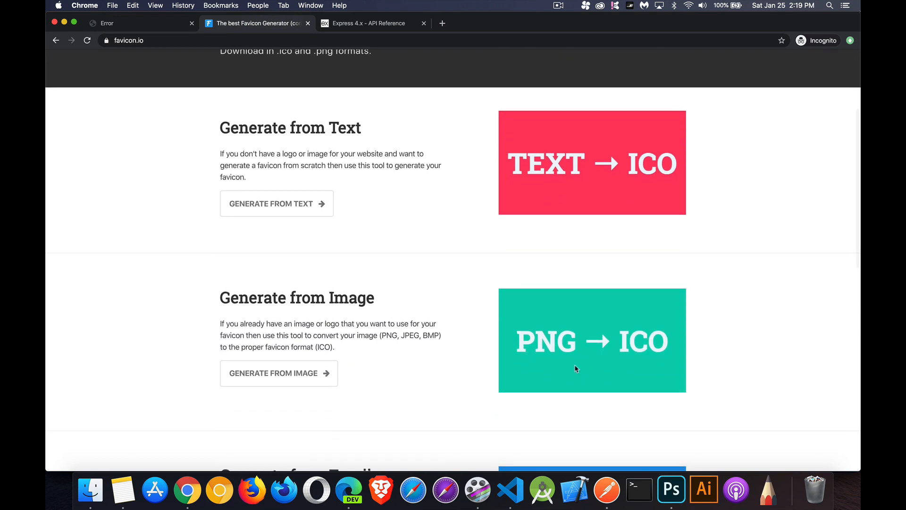
pyautogui.moveTo(559, 353)
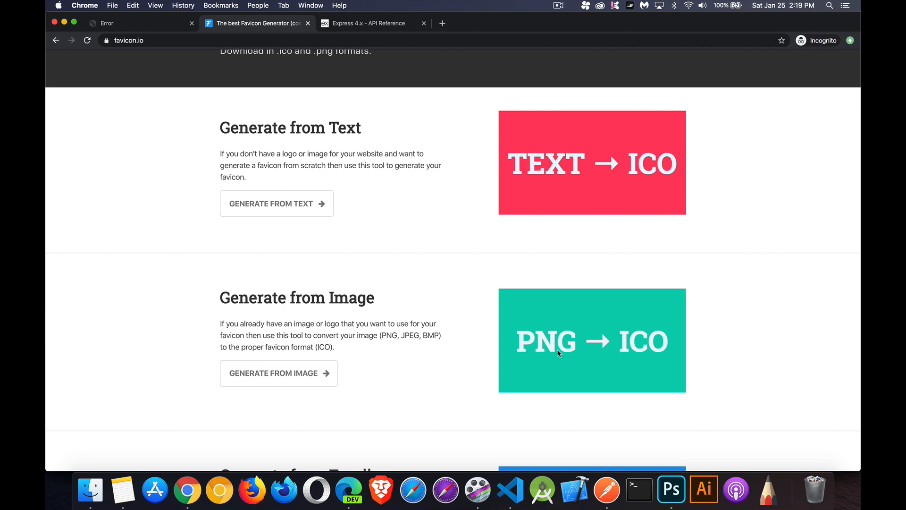
pyautogui.moveTo(553, 168)
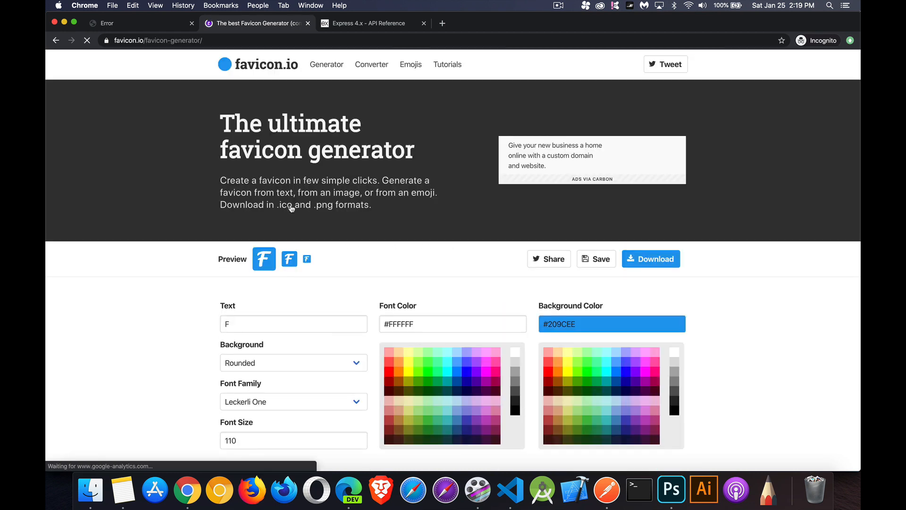
# Set background #663399, text S, Circle shape and Lato font for the favicon.
pyautogui.scroll(-3)
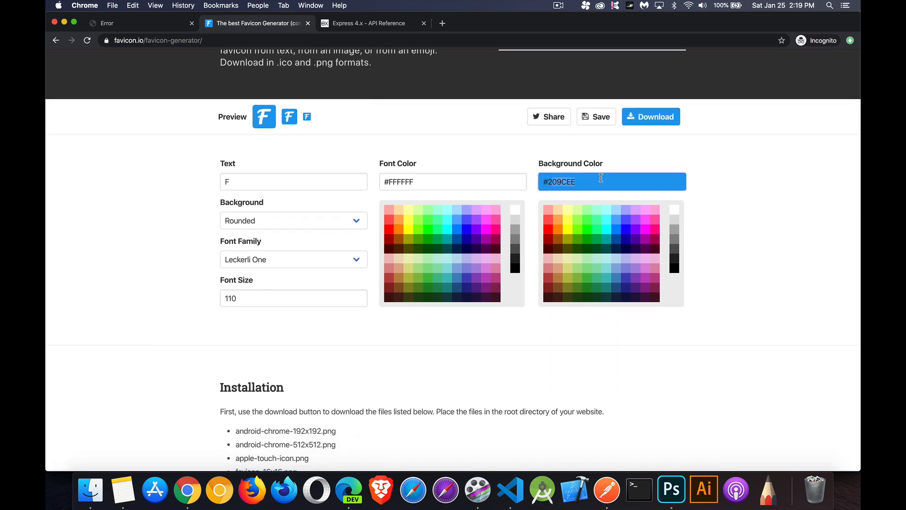
pyautogui.write('#663399')
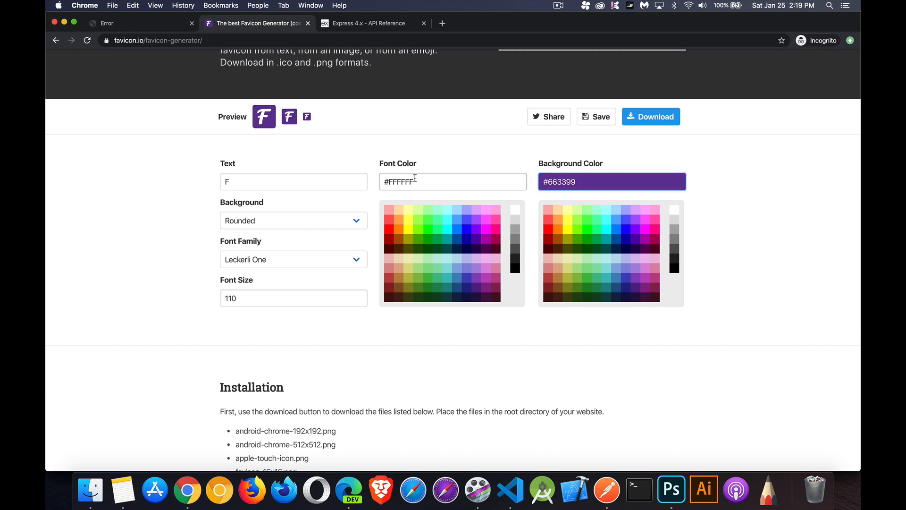
pyautogui.click(294, 182)
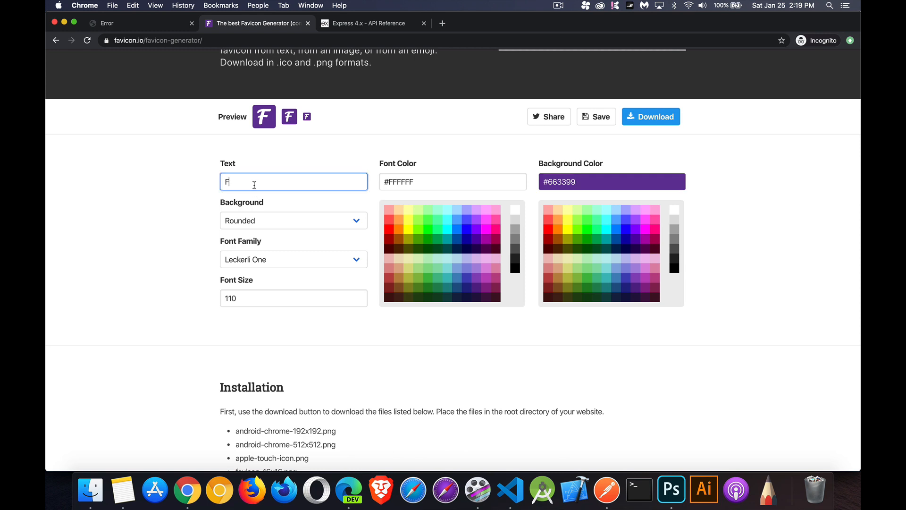
pyautogui.write('S')
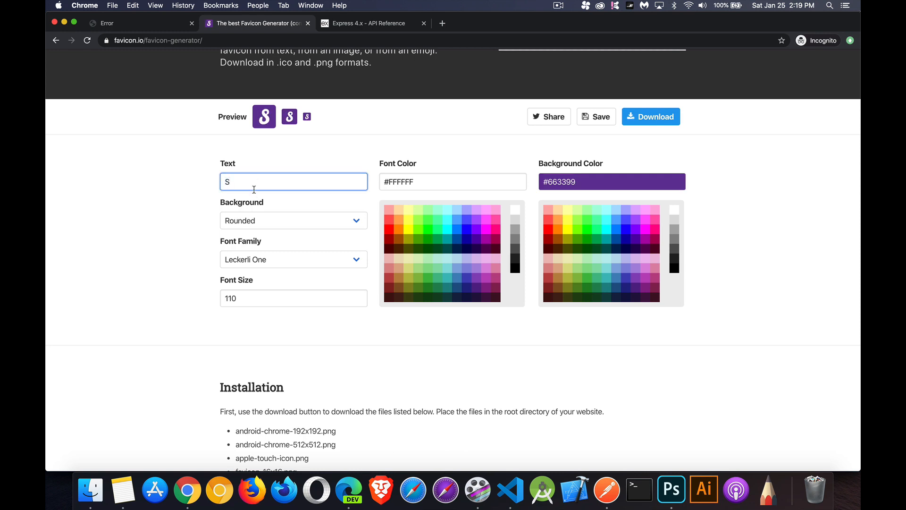
pyautogui.click(294, 221)
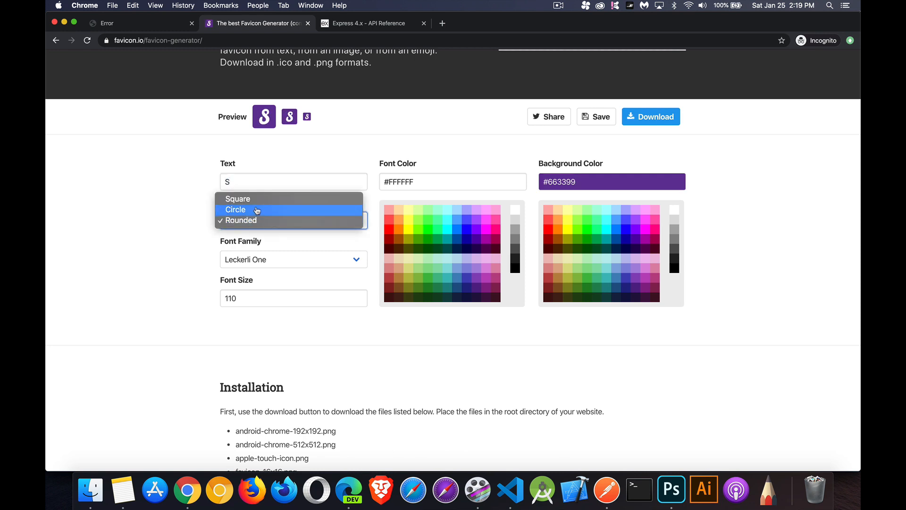
pyautogui.click(245, 209)
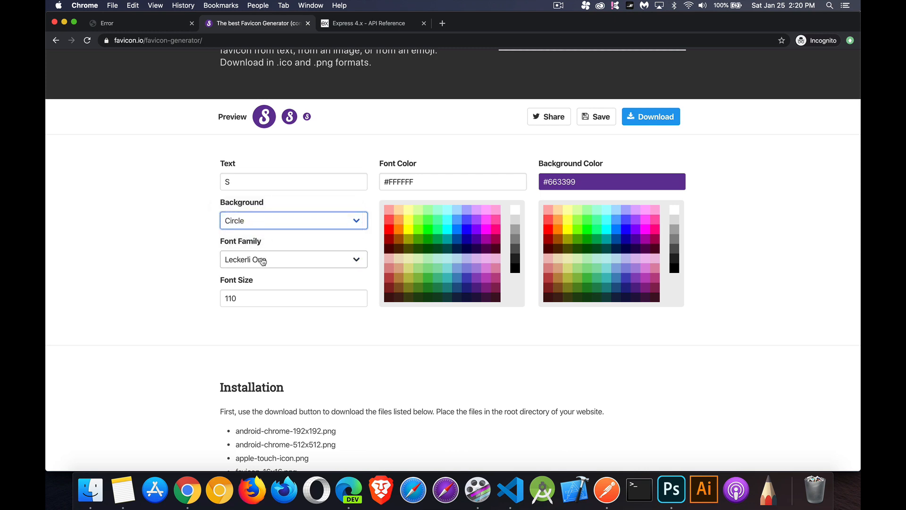
pyautogui.click(293, 258)
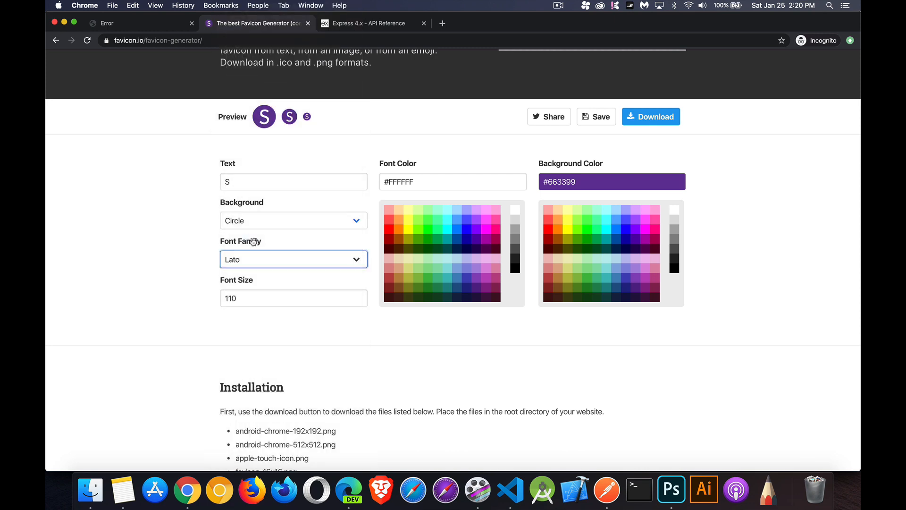
pyautogui.click(293, 297)
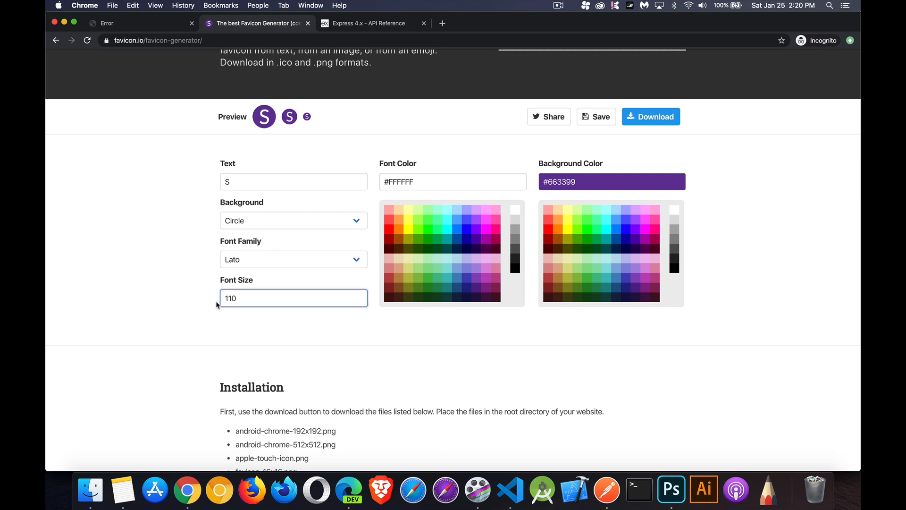
pyautogui.moveTo(196, 210)
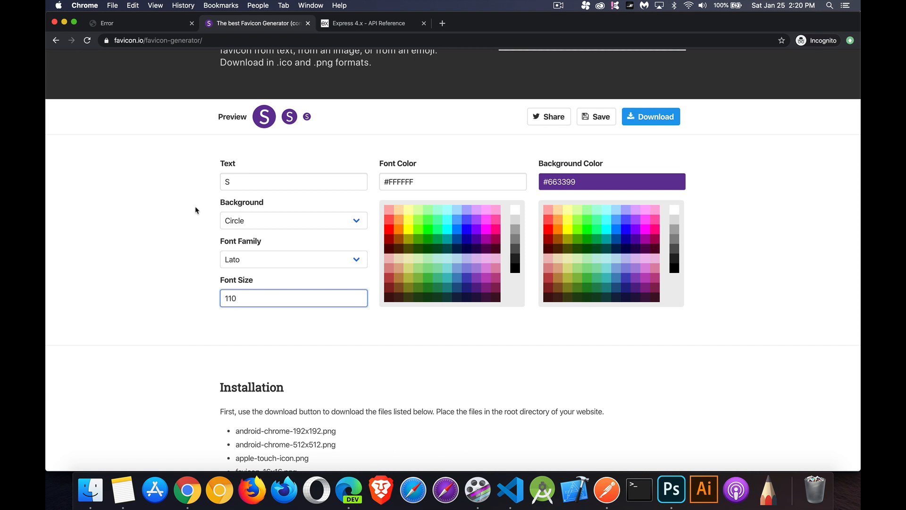
pyautogui.moveTo(655, 100)
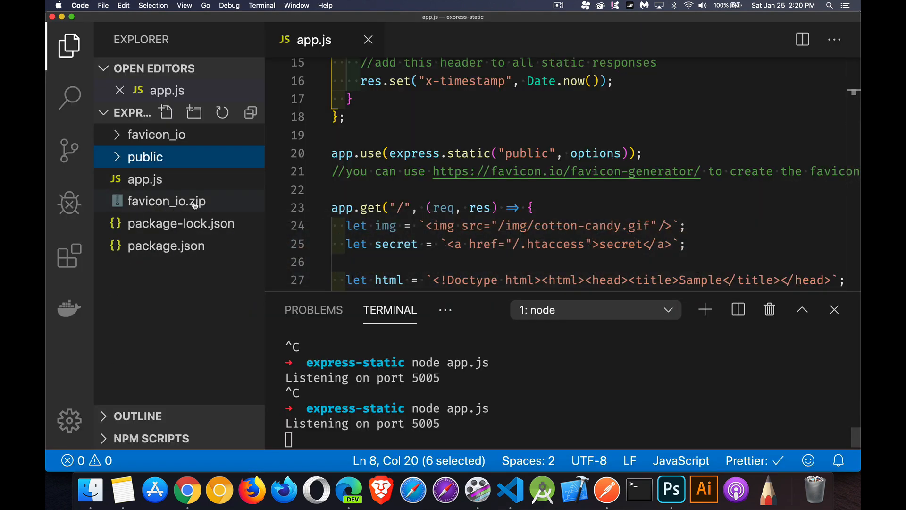
pyautogui.moveTo(159, 202)
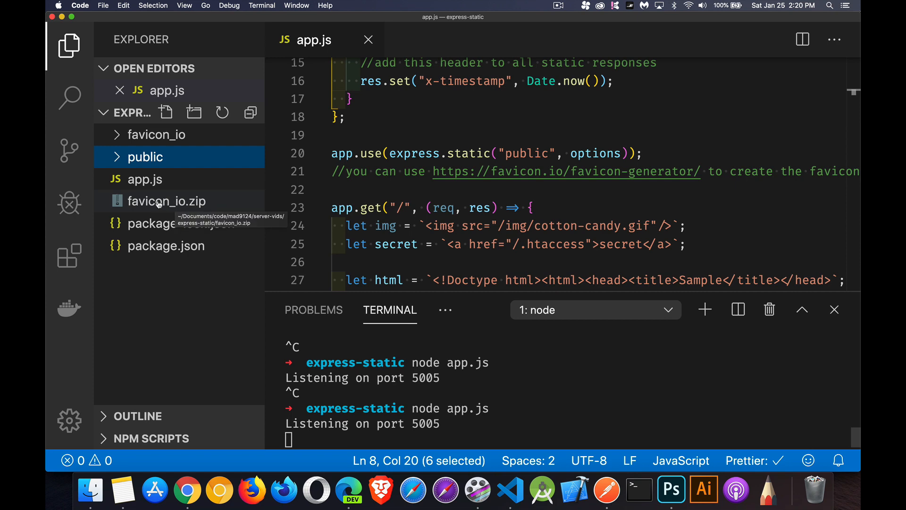
# Expand the favicon_io and public folders to list the icons, manifest and favicon.ico.
pyautogui.click(157, 134)
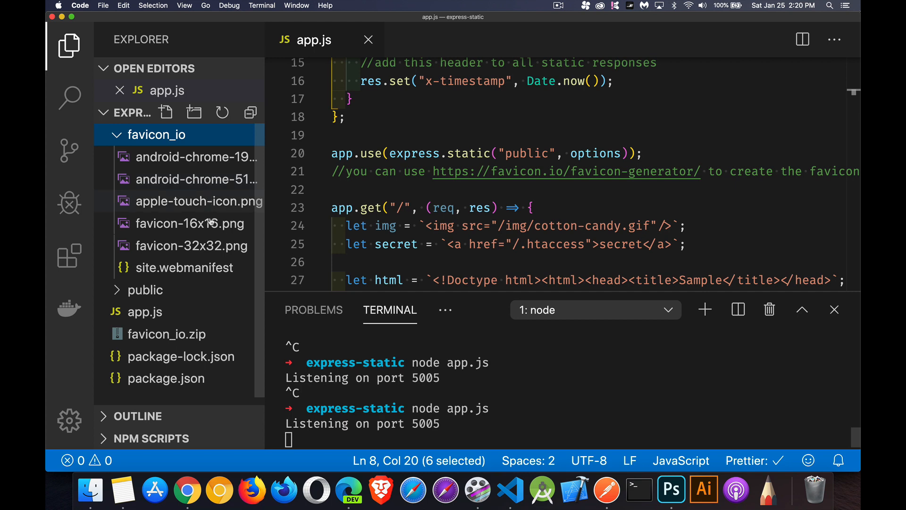
pyautogui.moveTo(207, 234)
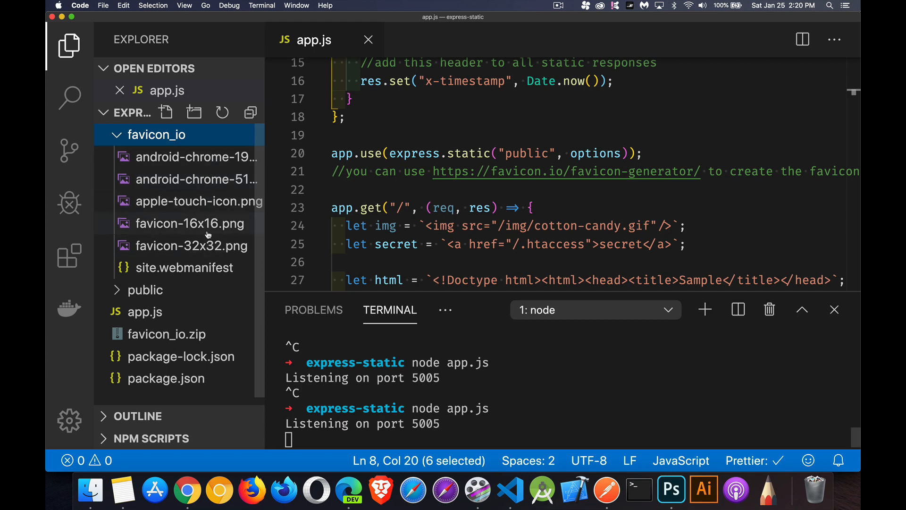
pyautogui.moveTo(200, 224)
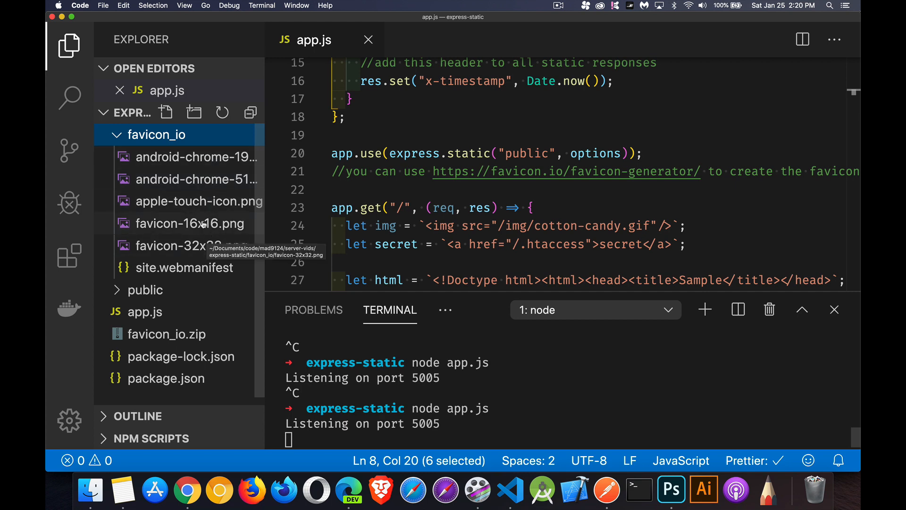
pyautogui.moveTo(192, 258)
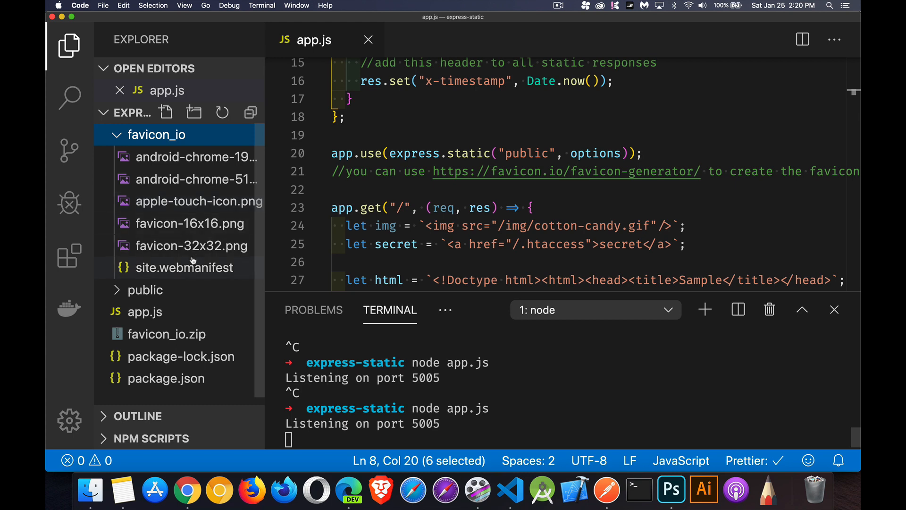
pyautogui.moveTo(195, 272)
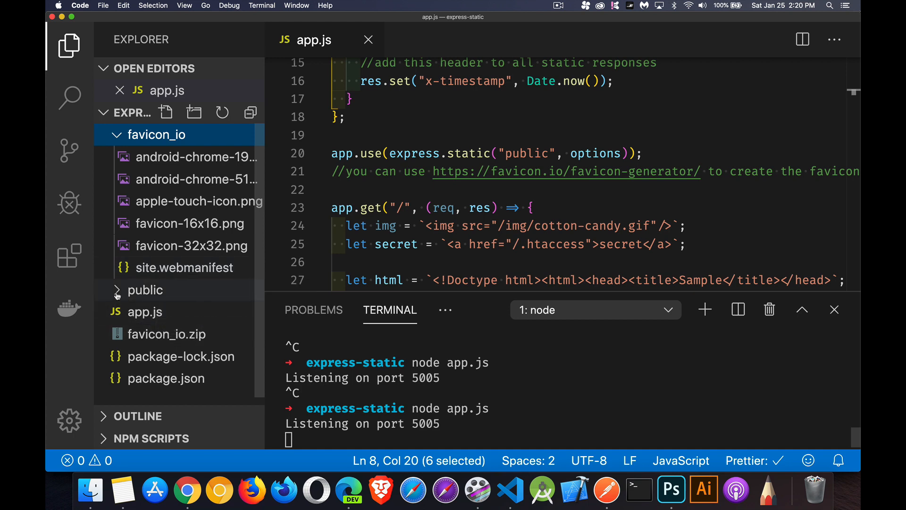
pyautogui.click(145, 290)
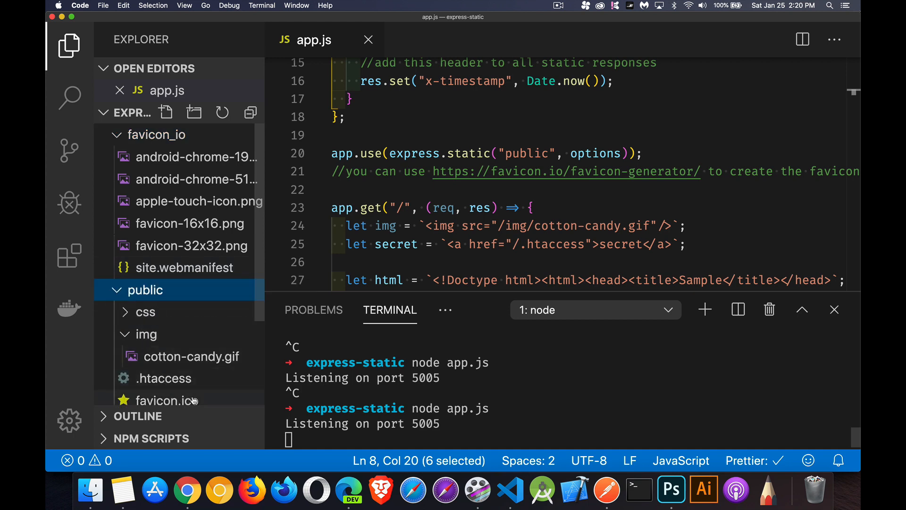
pyautogui.moveTo(162, 400)
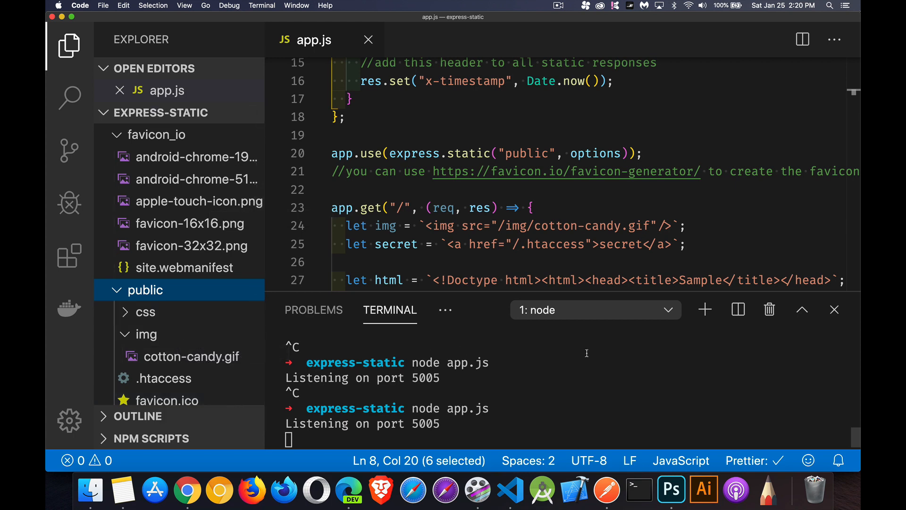
pyautogui.moveTo(566, 171)
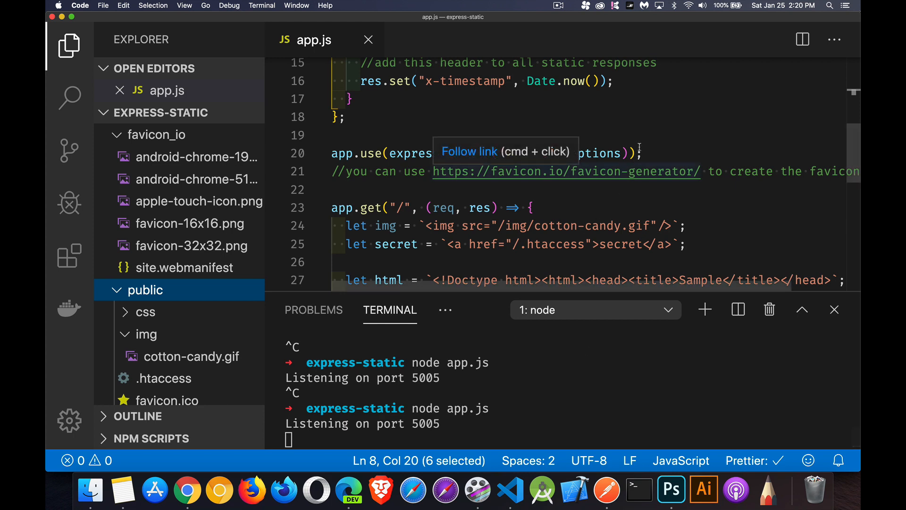
# Scroll the Sample HTML page on localhost:5005 showing the purple S tab icon.
pyautogui.scroll(-3)
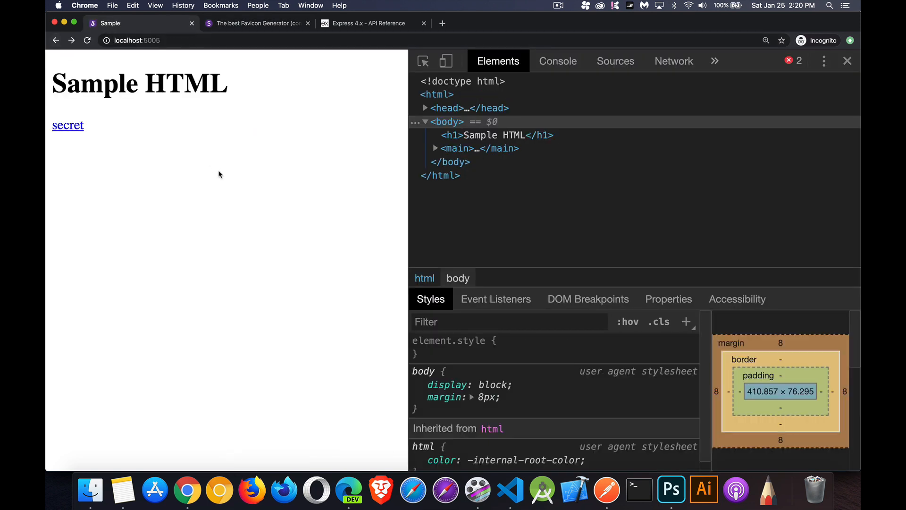
pyautogui.moveTo(211, 164)
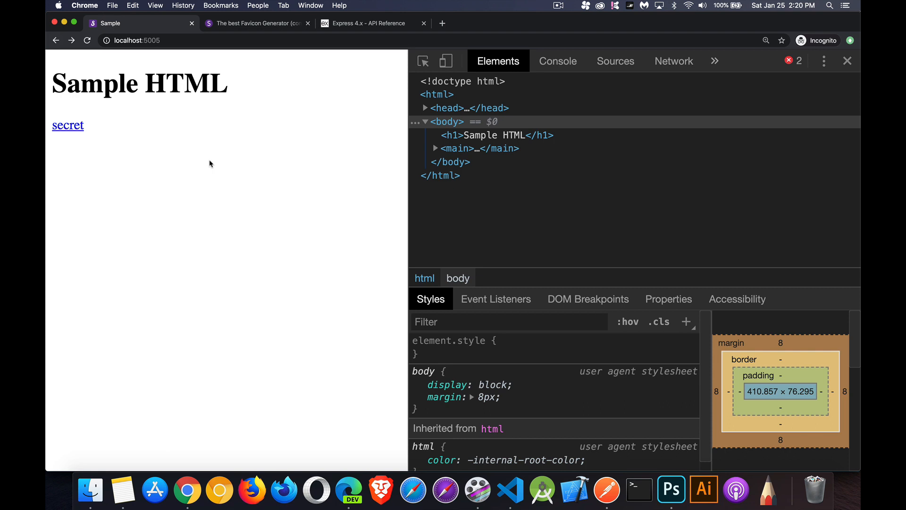